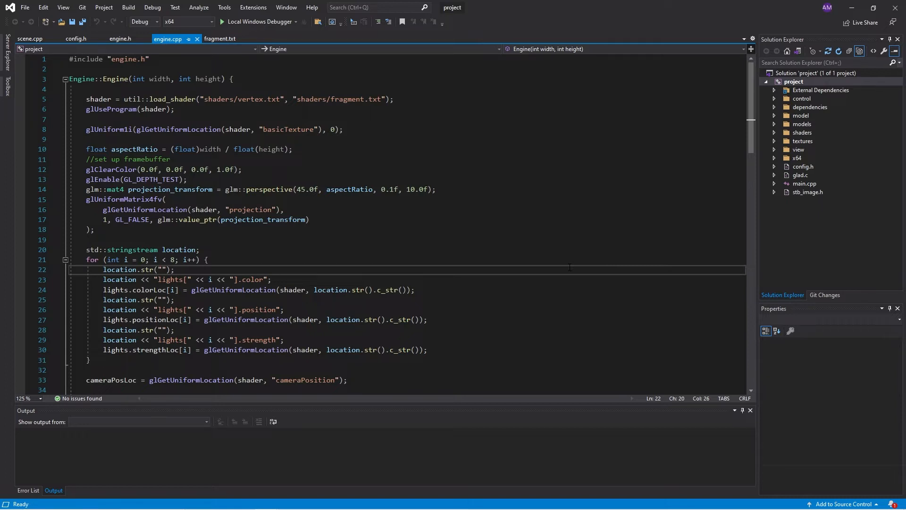
mouse_move(776, 135)
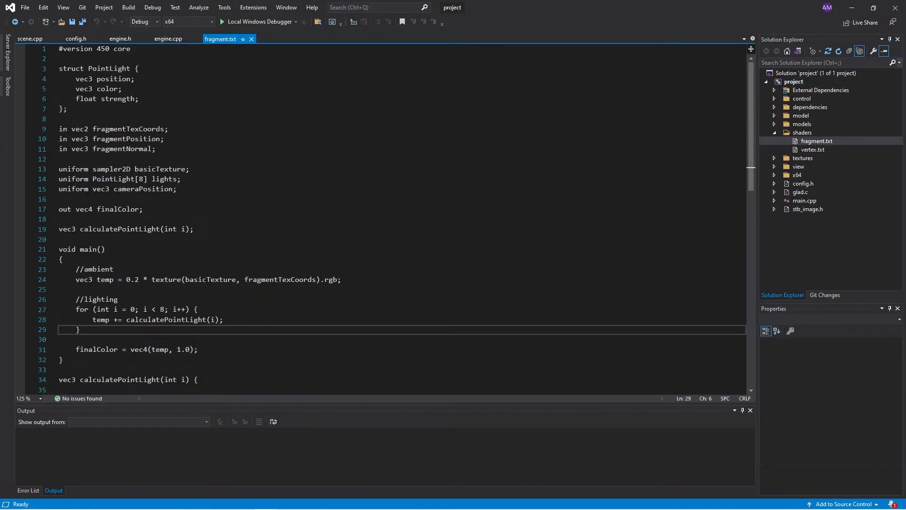
- Scroll through the fragment shader's main() and calculatePointLight() functions
scroll("down", 3)
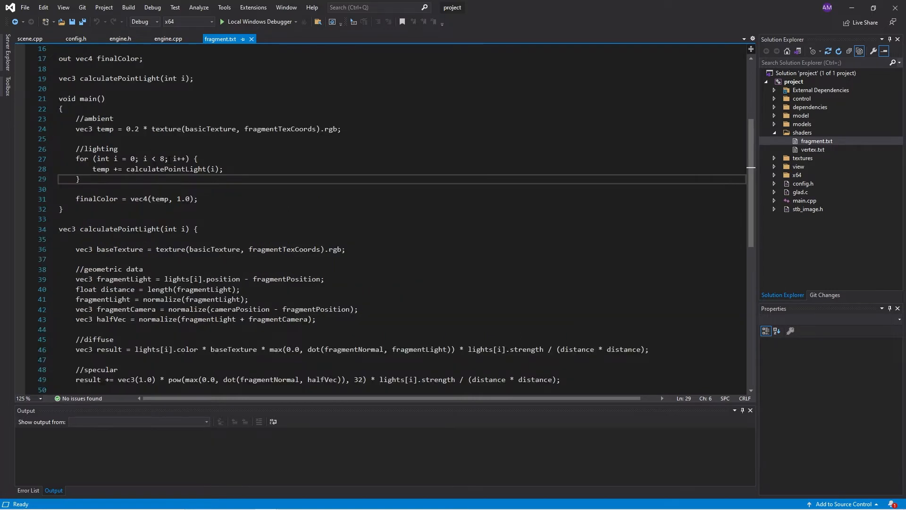
scroll("down", 3)
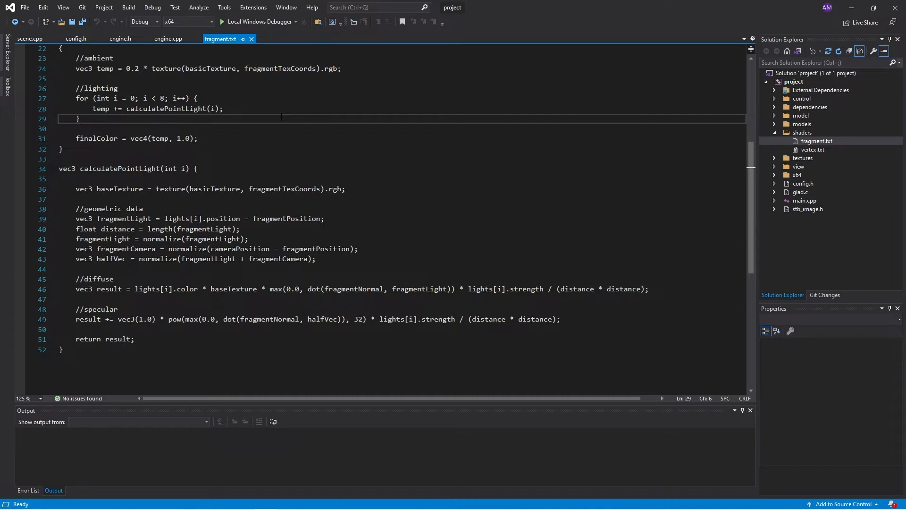
mouse_move(758, 135)
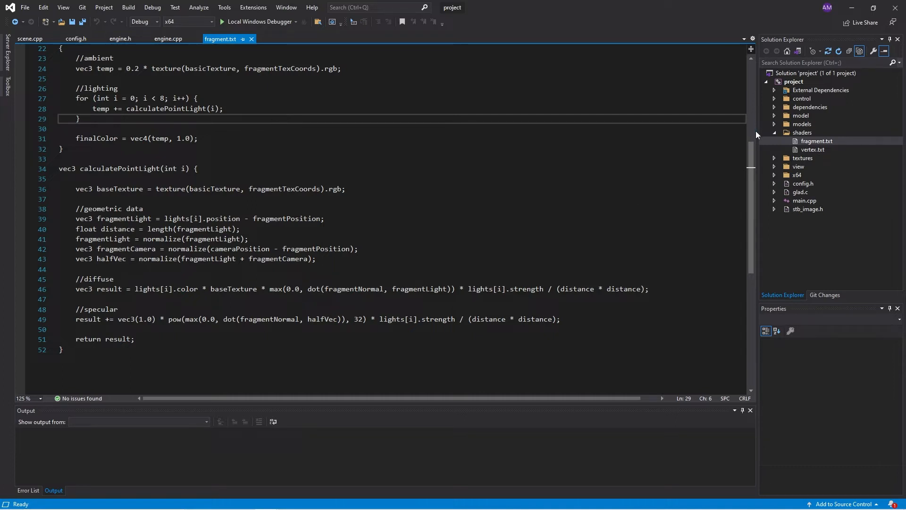
- Add cube2 to the Cube pointer declaration in scene.h
left_click(802, 133)
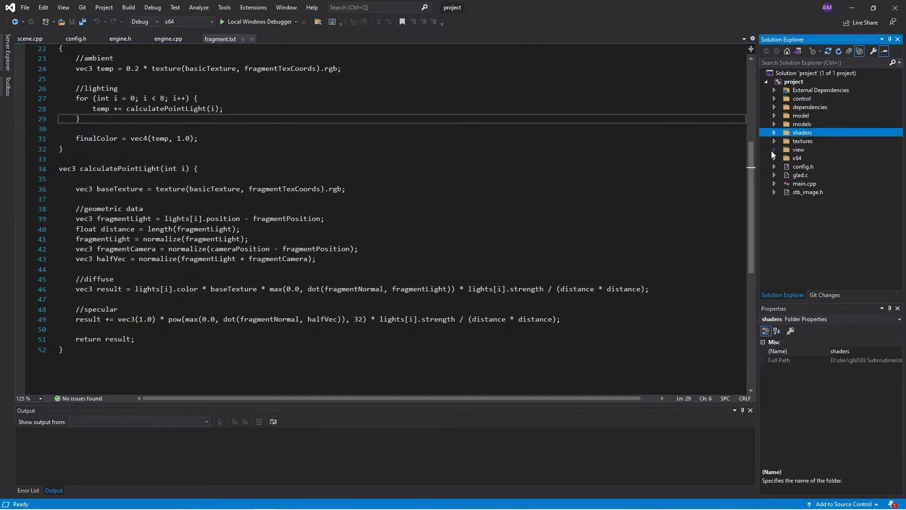
left_click(773, 99)
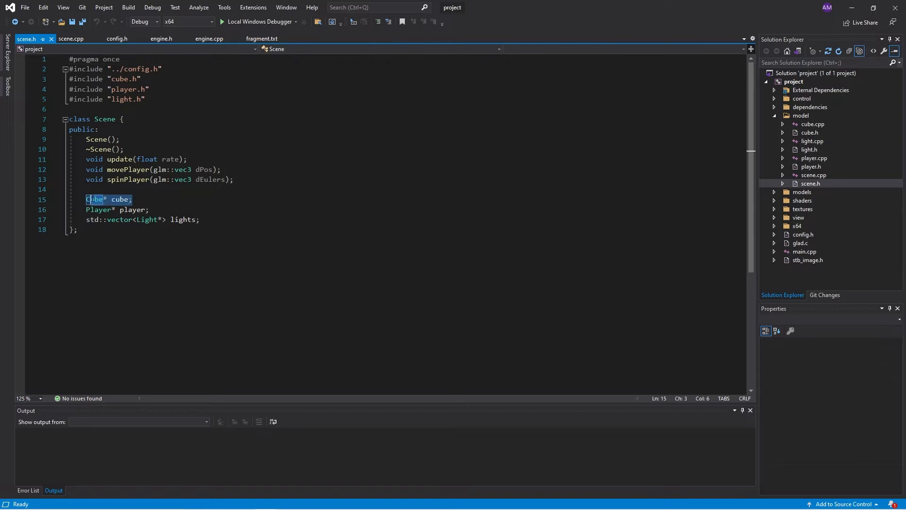
left_click(133, 199)
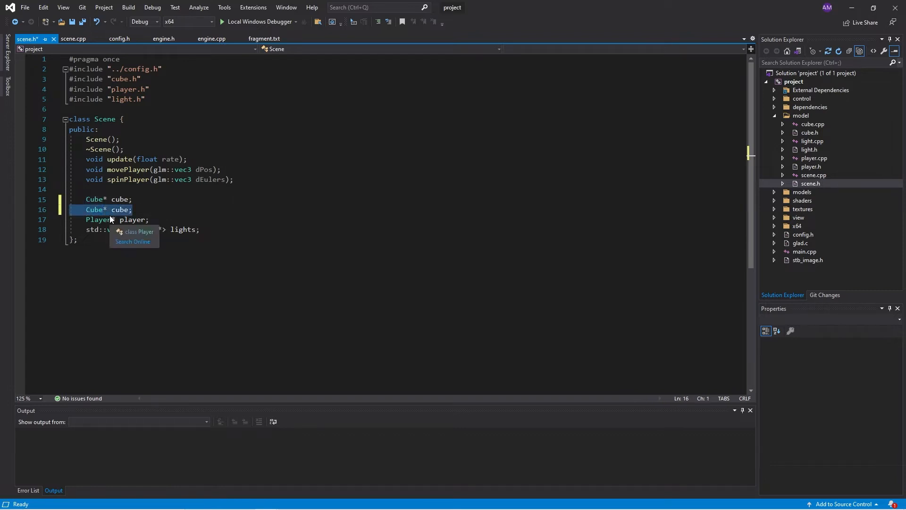
type(", * cube2")
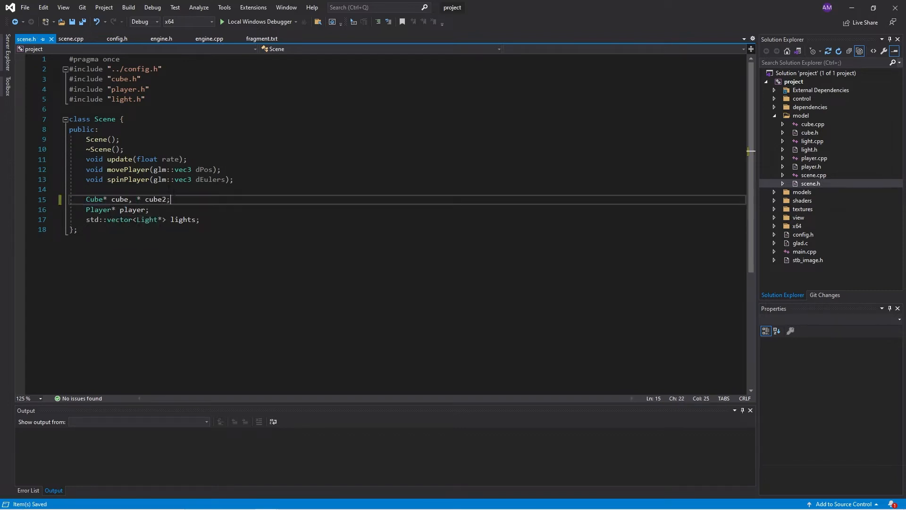
- In scene.cpp, add delete cube2 to ~Scene and cube2->update(rate) to update
left_click(71, 39)
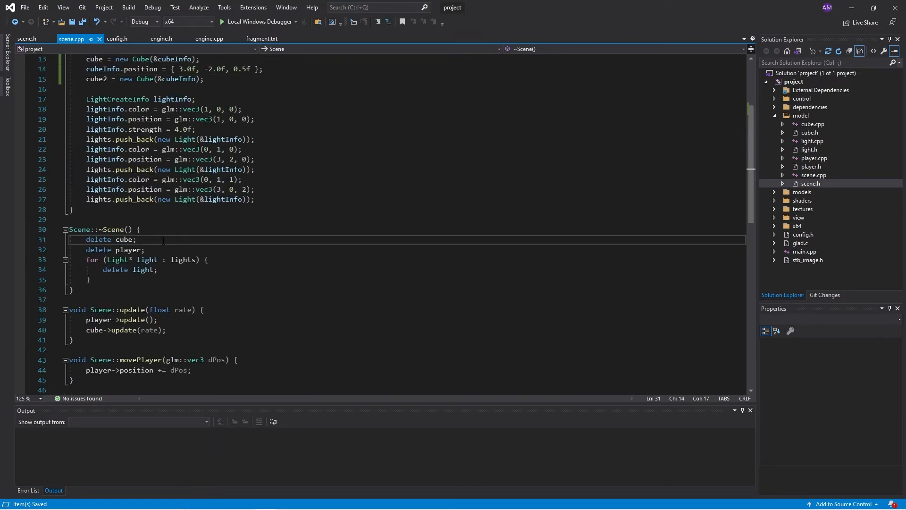
double_click(98, 240)
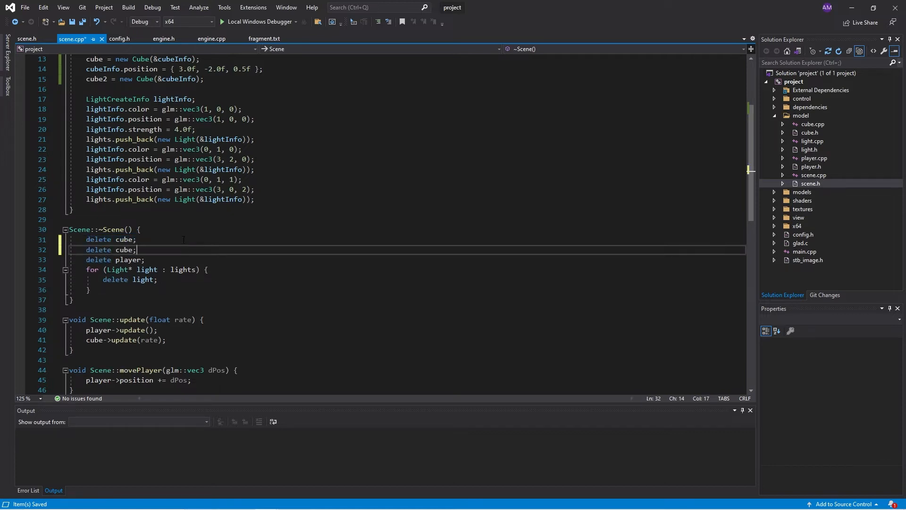
double_click(123, 250)
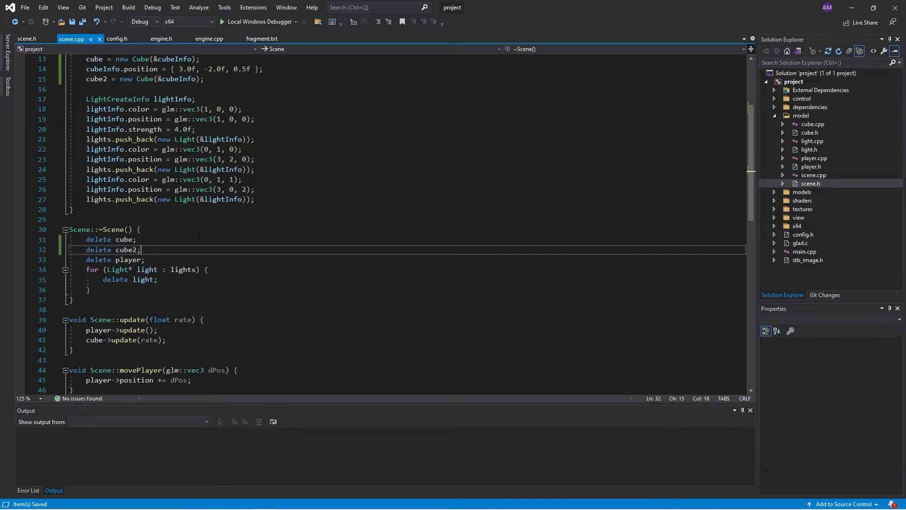
scroll("down", 3)
type("cube2->update(rate);")
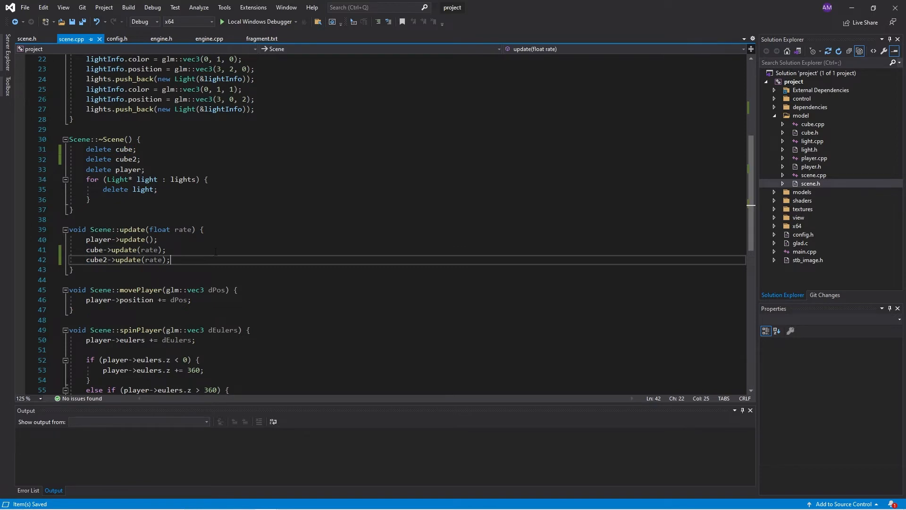
- Put glUseProgram(shader); first in render() and move the model matrix upload after glBindVertexArray
left_click(209, 38)
type("glClear(GL_COLOR_BUFFER_BIT | GL_DEPTH_BUFFER_BIT);")
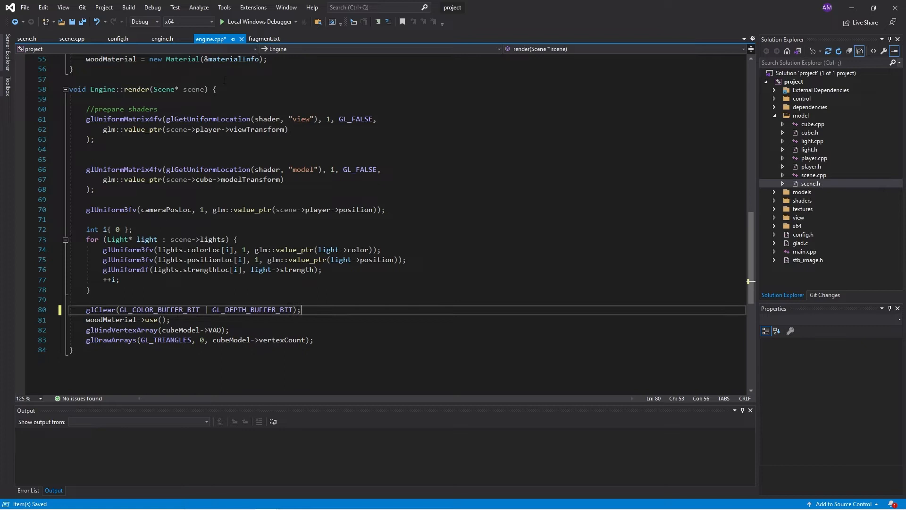
type("glUseProgram(shader);")
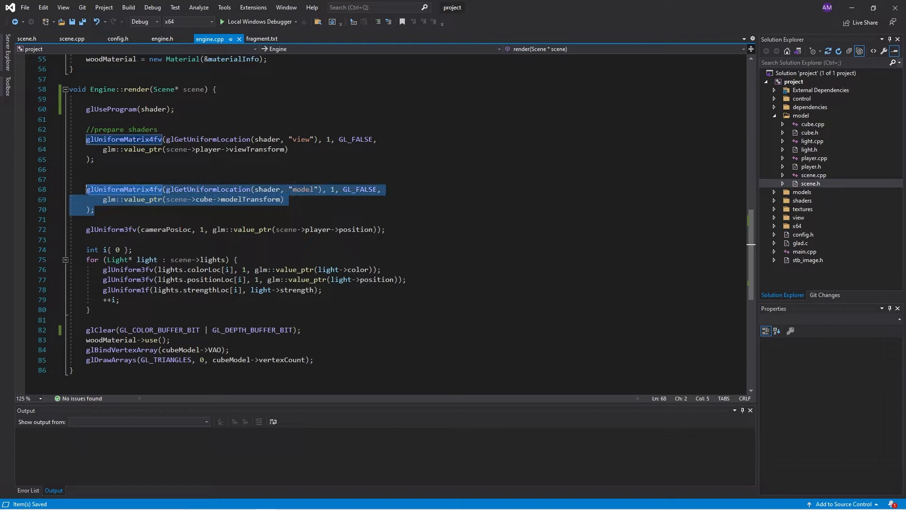
key("Delete")
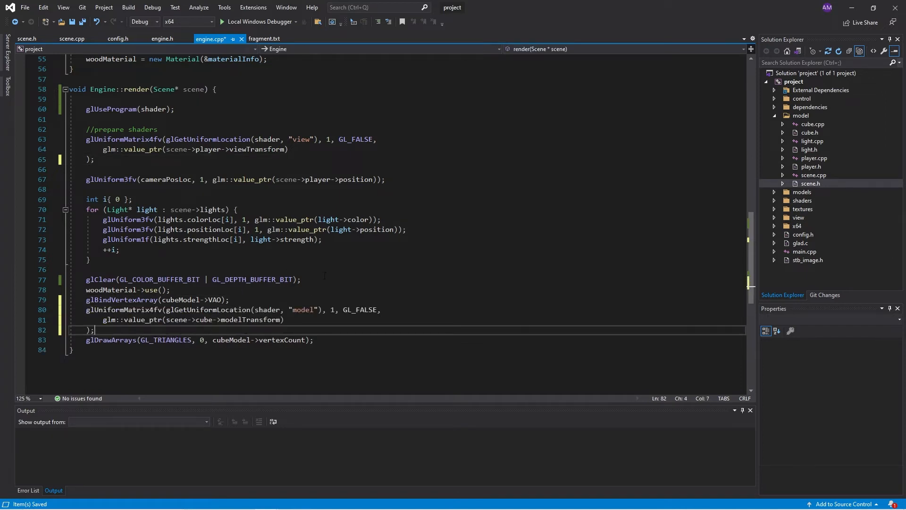
key("Enter")
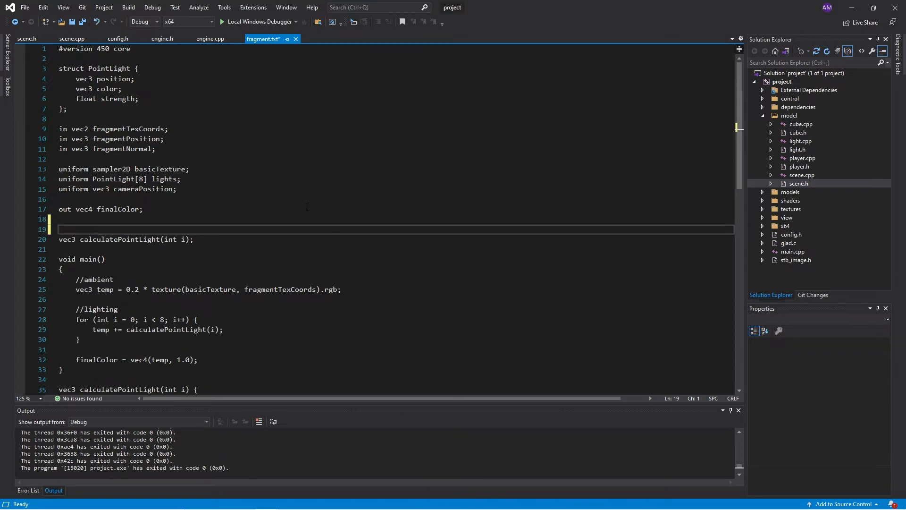
- Type 'subroutine vec3 lightingFunction(int i);' and 'subroutine uniform lightingFunction shadingMode;'
type("subroutine")
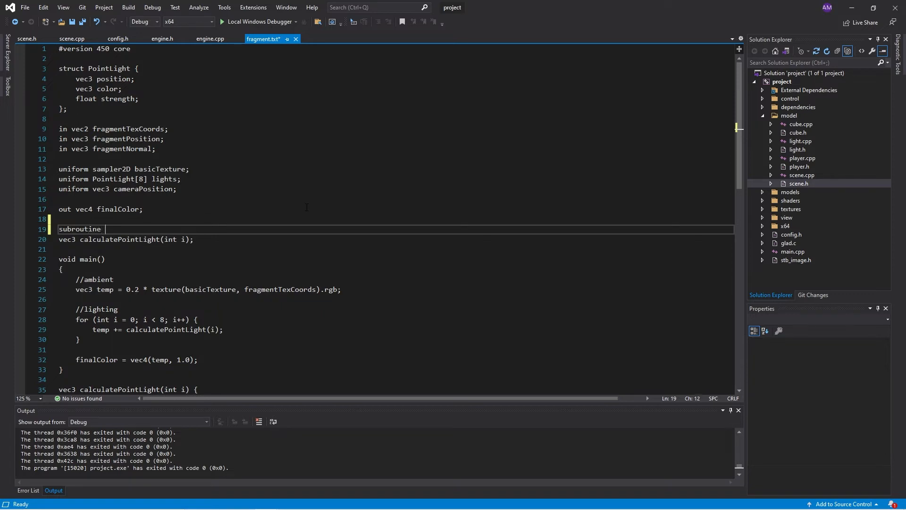
type("vec3 lightingFunction(int i);")
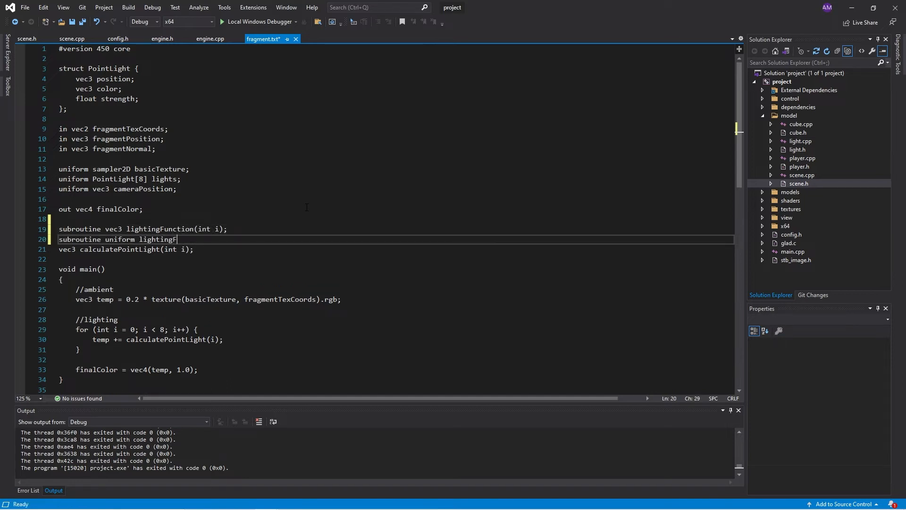
type("unction shadingMode;")
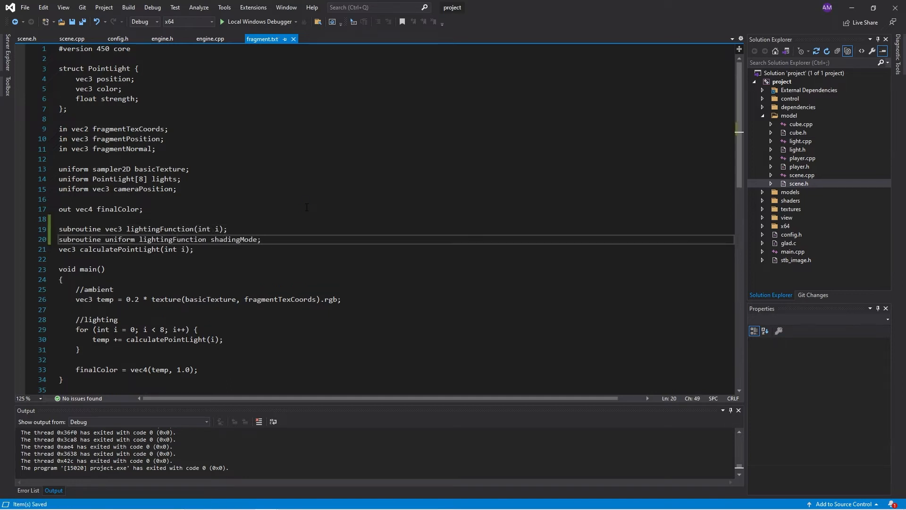
key("enter")
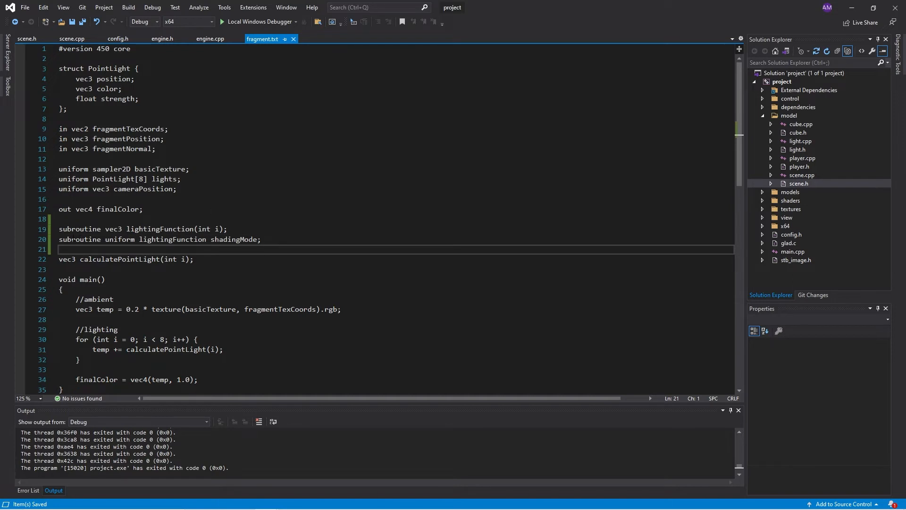
- Duplicate the calculatePointLight forward declaration below the subroutine declarations
left_click(75, 229)
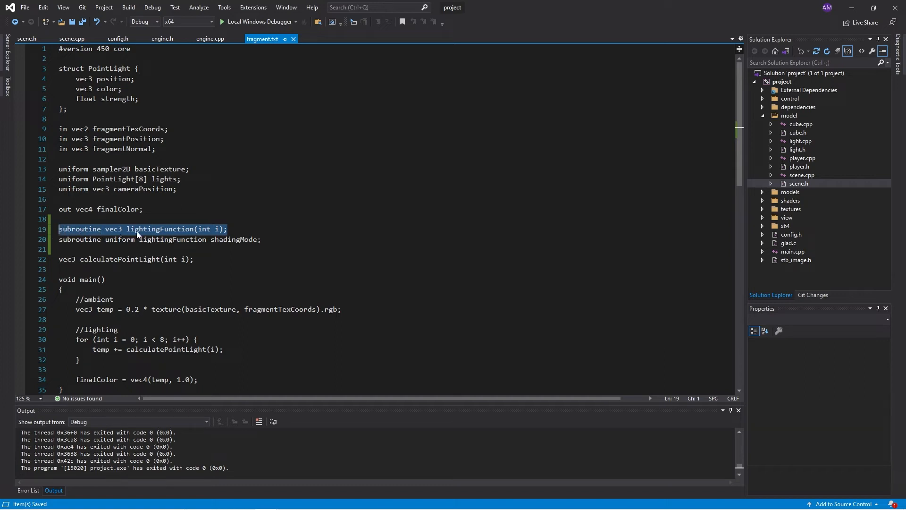
mouse_move(98, 229)
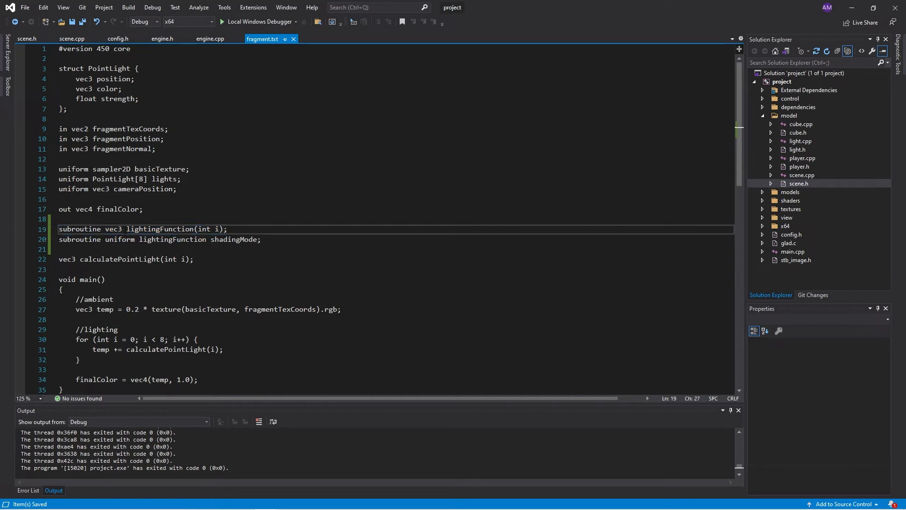
double_click(113, 229)
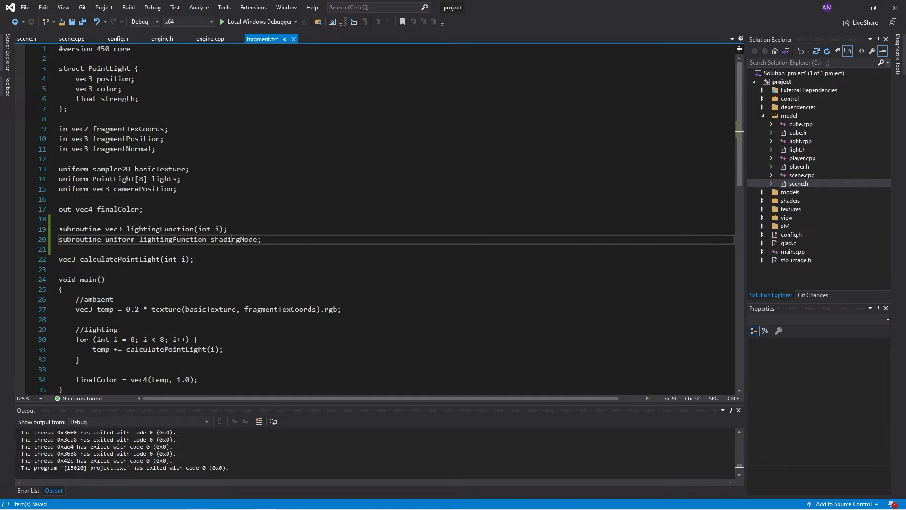
triple_click(125, 259)
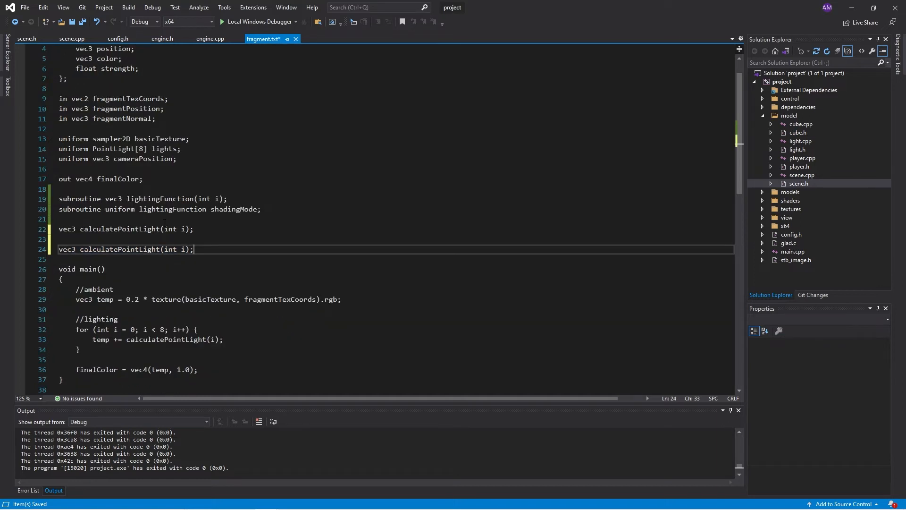
- Rename the two point-light functions to calculatePointLightFull and calculatePointLightRough
type("Full")
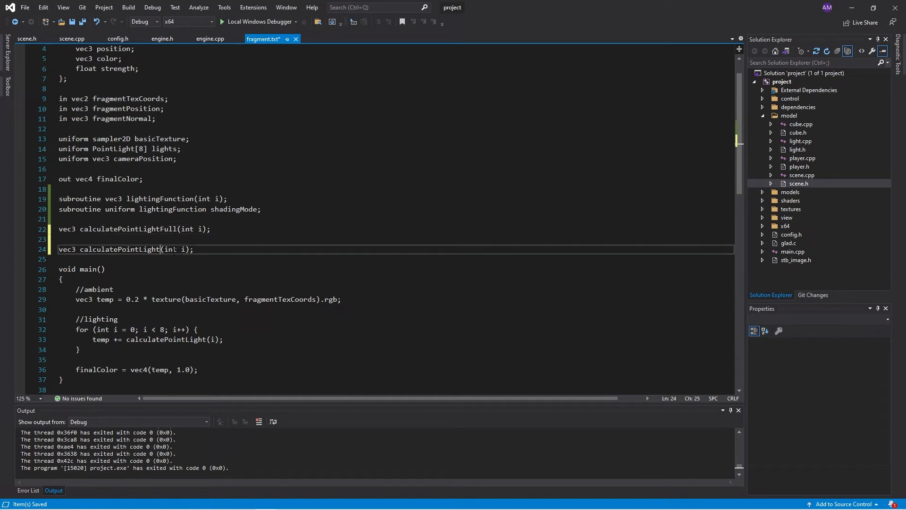
type("Rough")
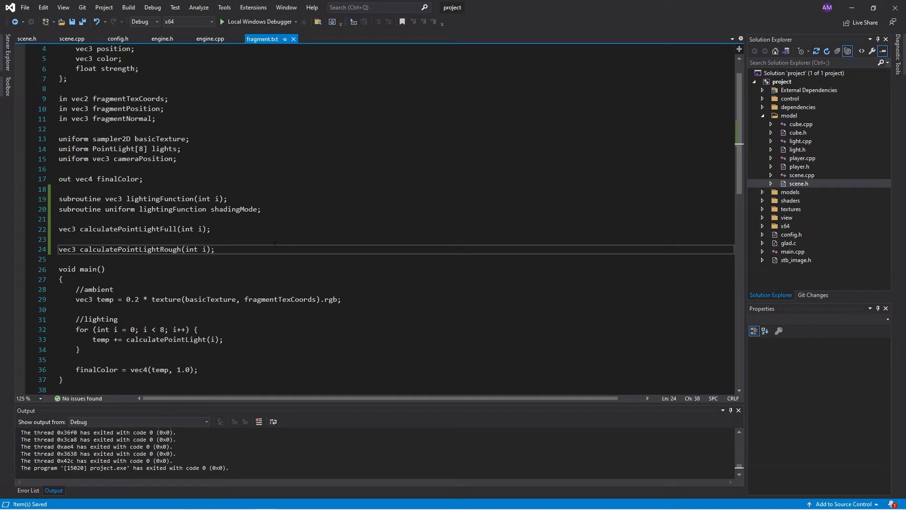
scroll("down", 3)
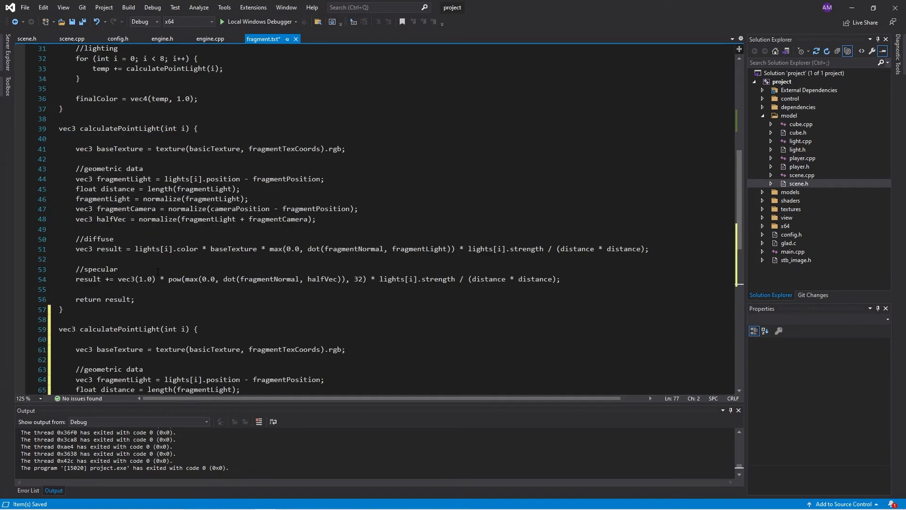
type("Full")
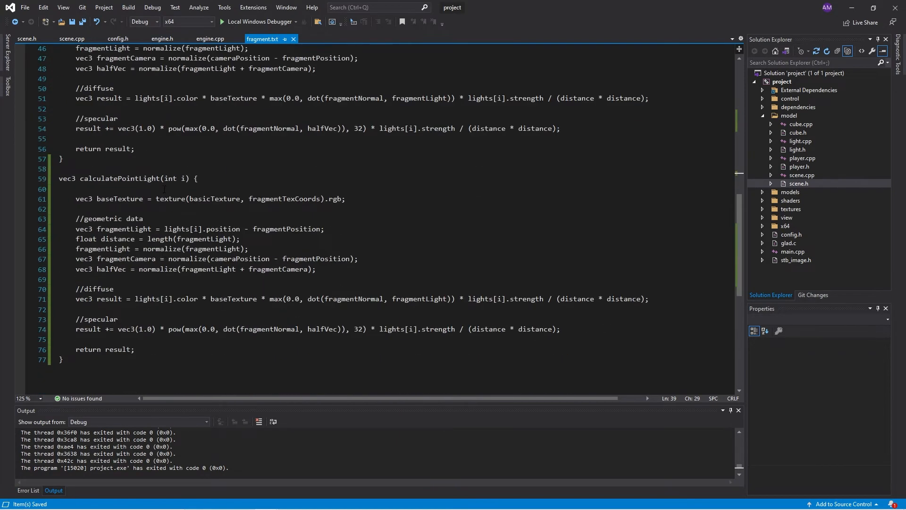
type("Rou")
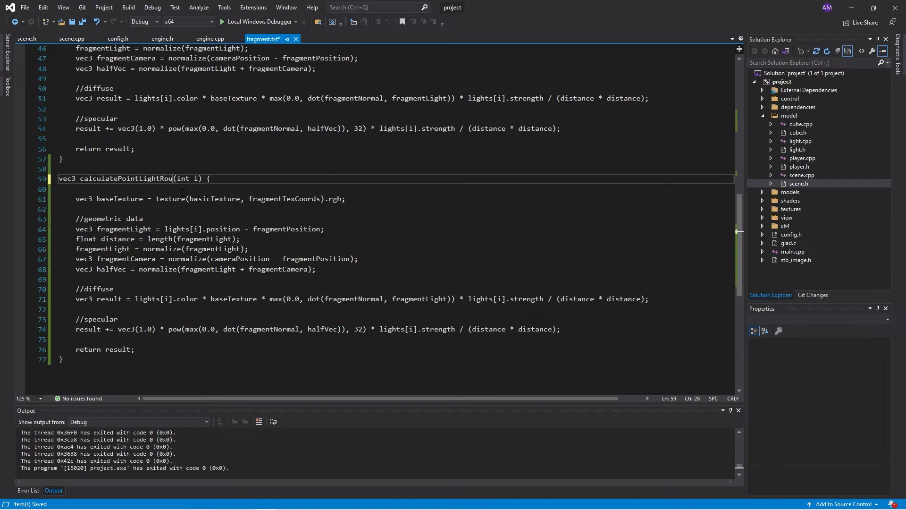
type("gh")
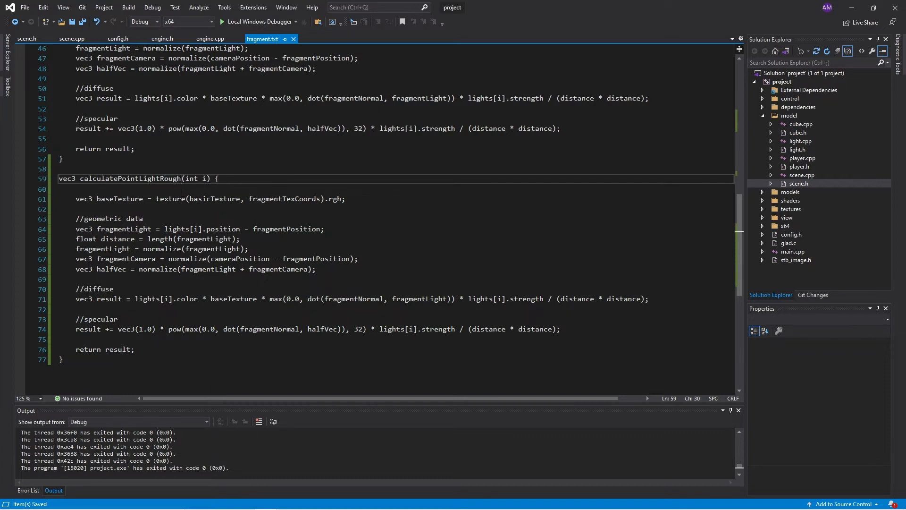
- Delete the fragmentCamera and halfVec lines from calculatePointLightRough
left_click_drag(75, 258, 316, 269)
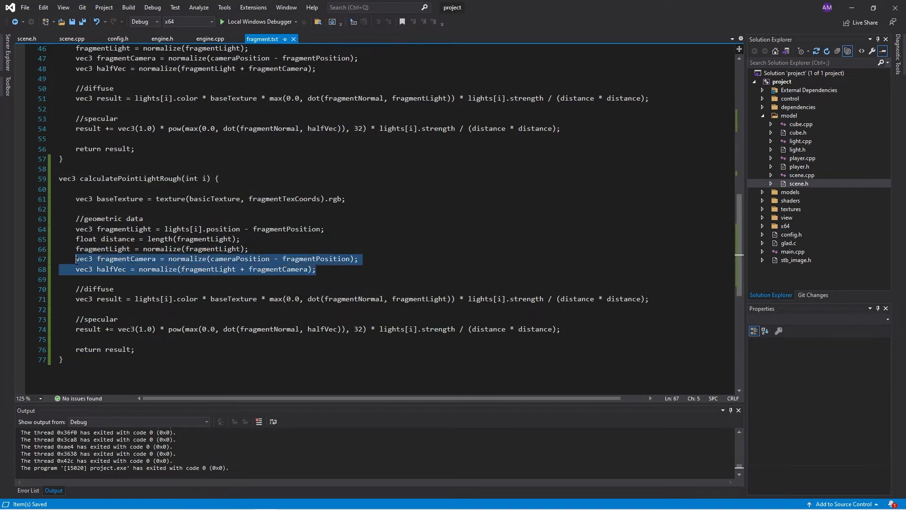
key("Delete")
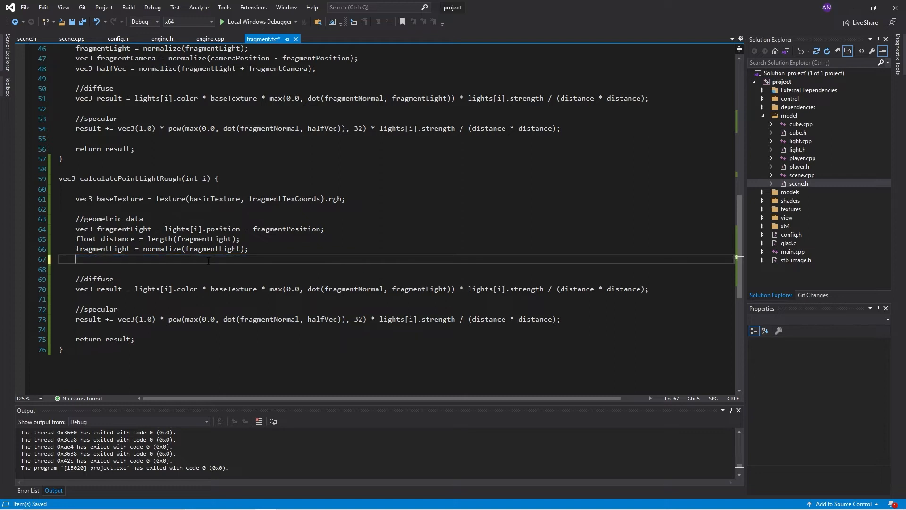
key("Backspace")
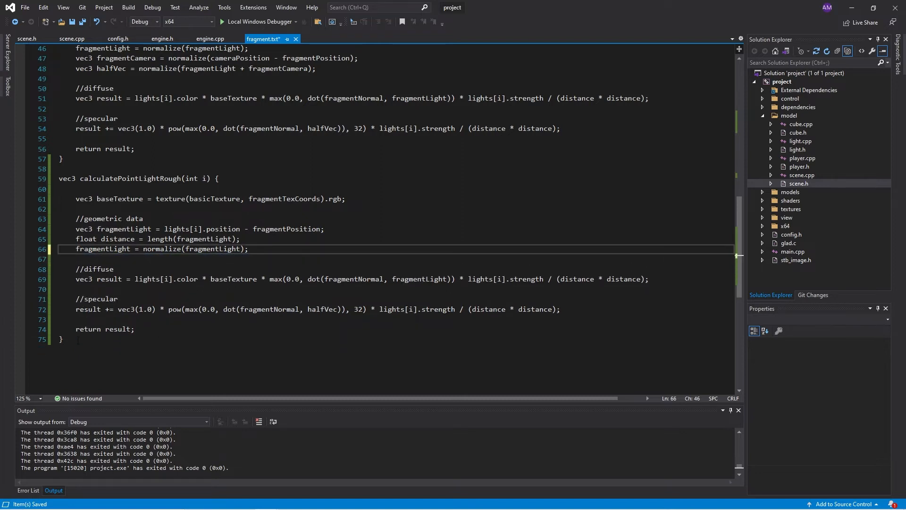
left_click_drag(75, 298, 560, 309)
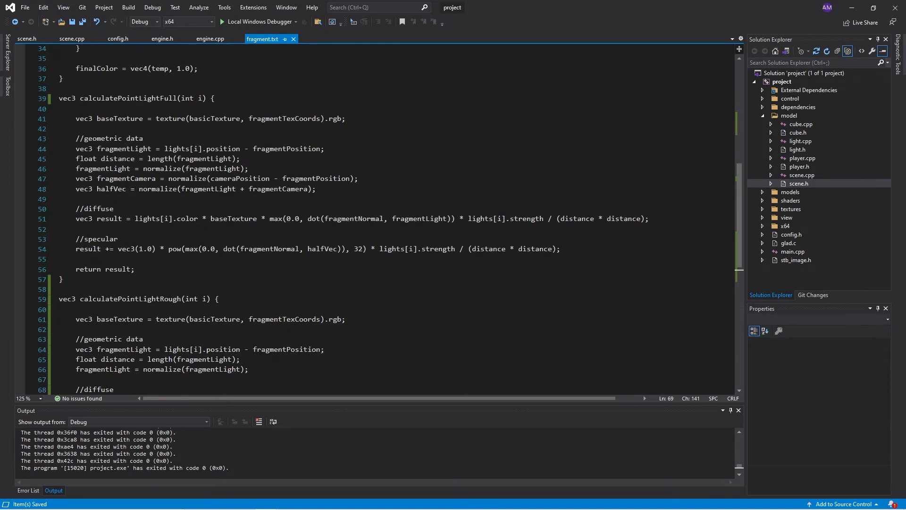
- Tag calculatePointLightFull and calculatePointLightRough with subroutine(lightingFunction)
key("enter")
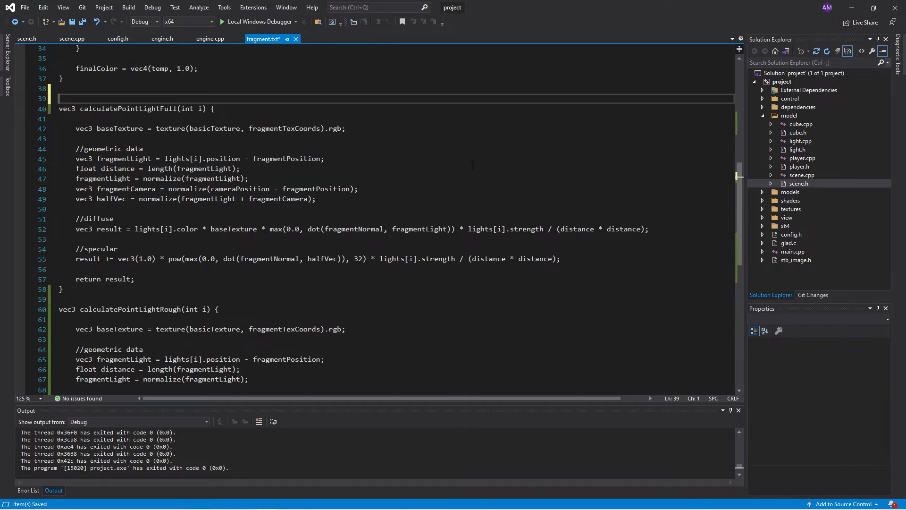
type("subrou")
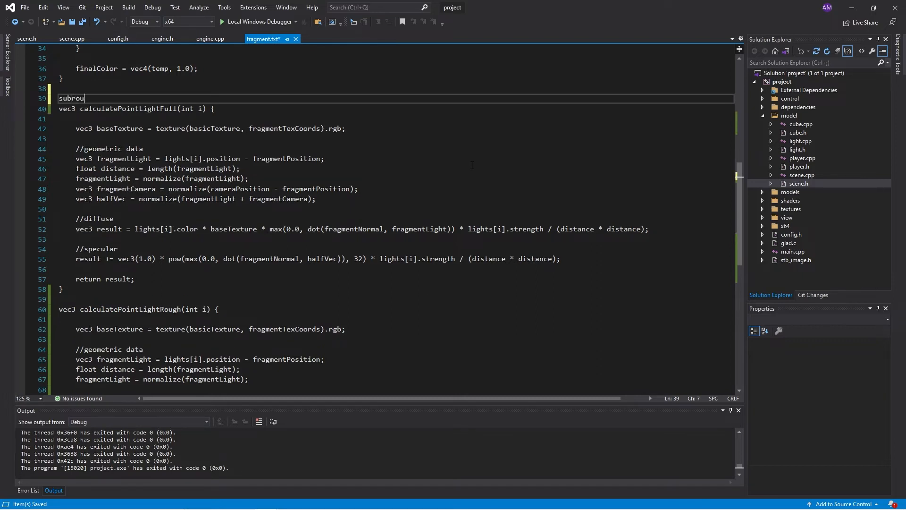
type("tine")
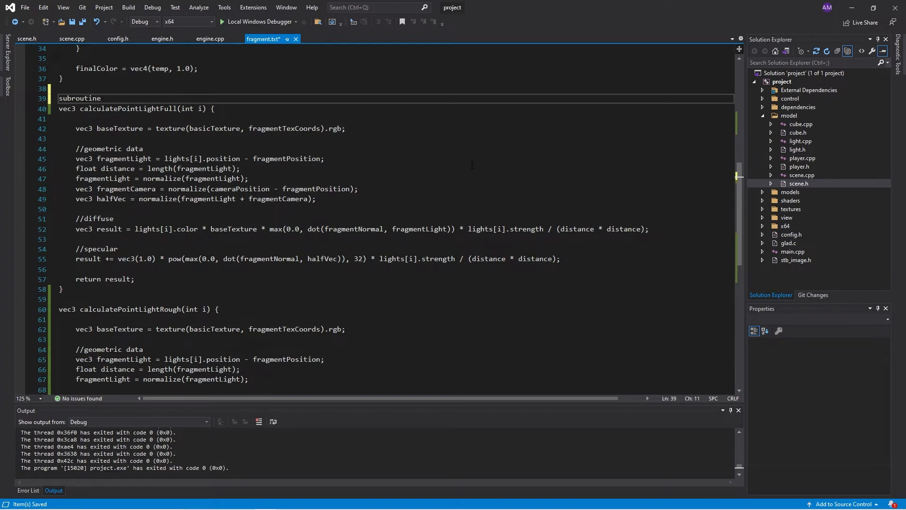
type("()")
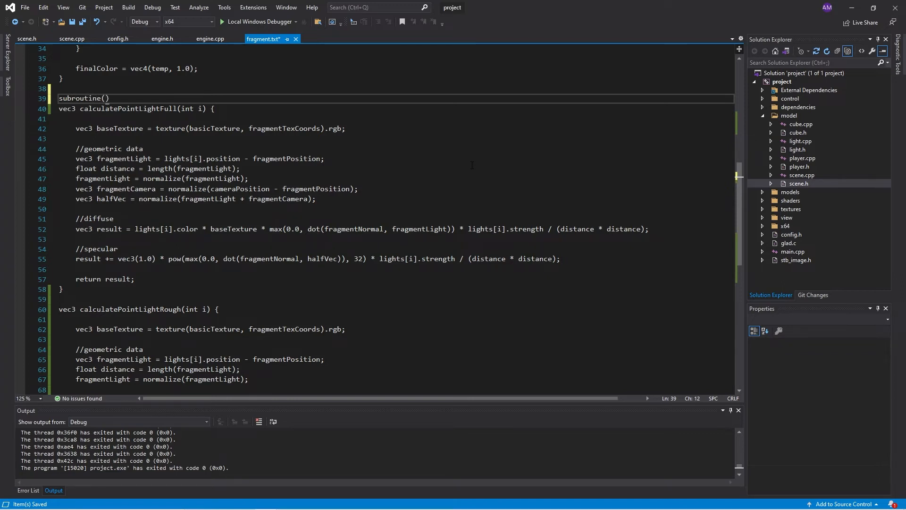
type("lightingF")
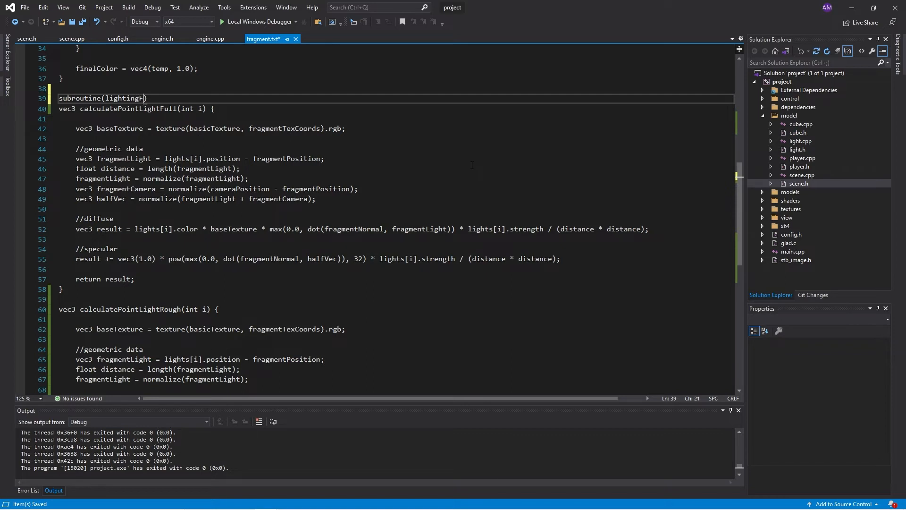
type("unction")
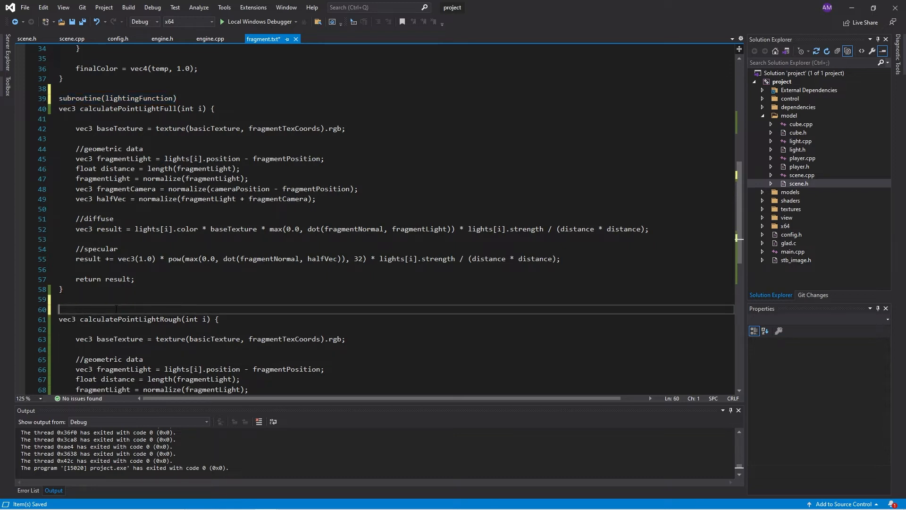
type("subroutine(lightingFunction)")
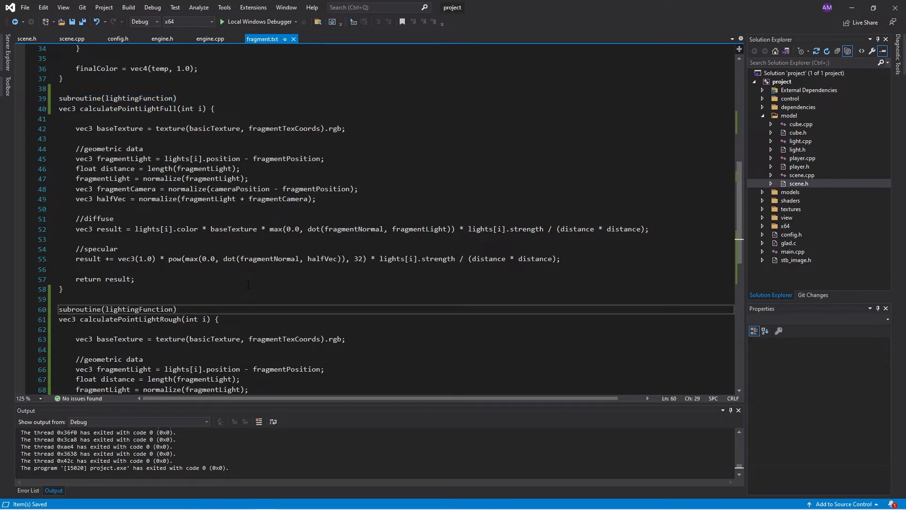
- Replace the calculatePointLight call in main's lighting loop with shadingMode
scroll("up", 3)
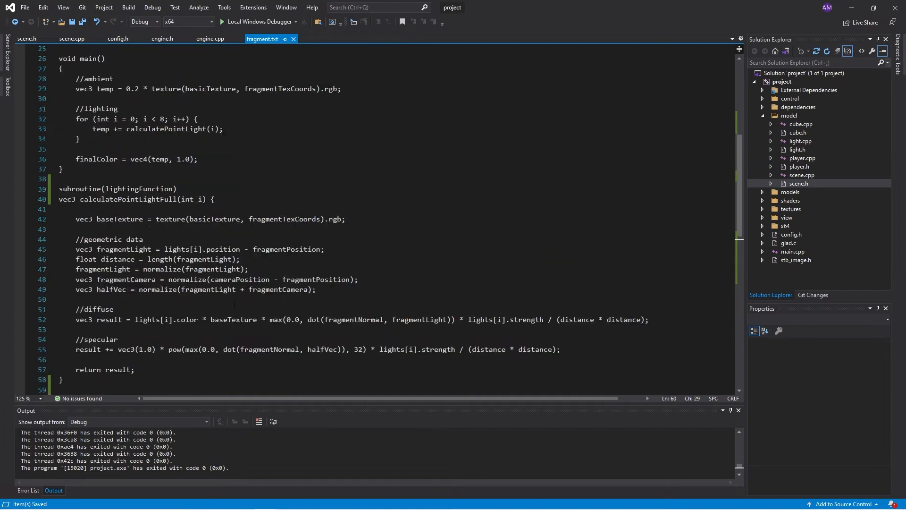
double_click(165, 219)
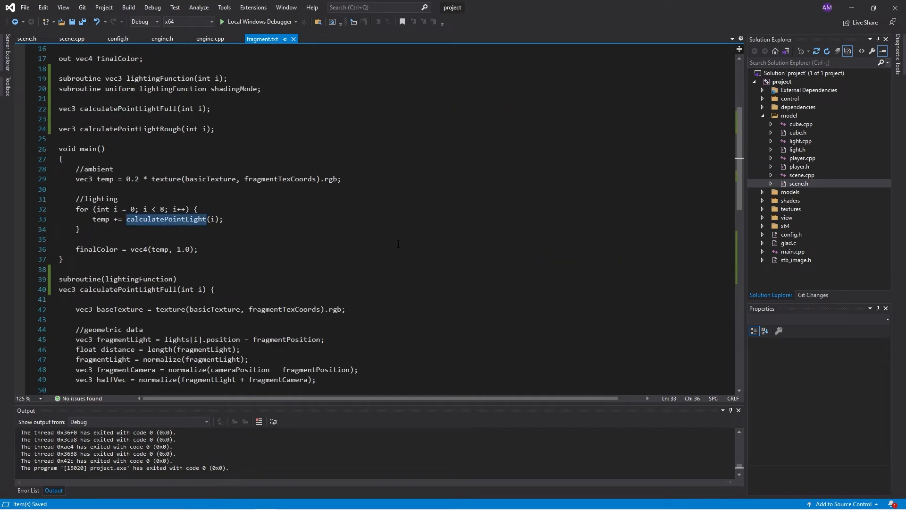
type("shadingMode")
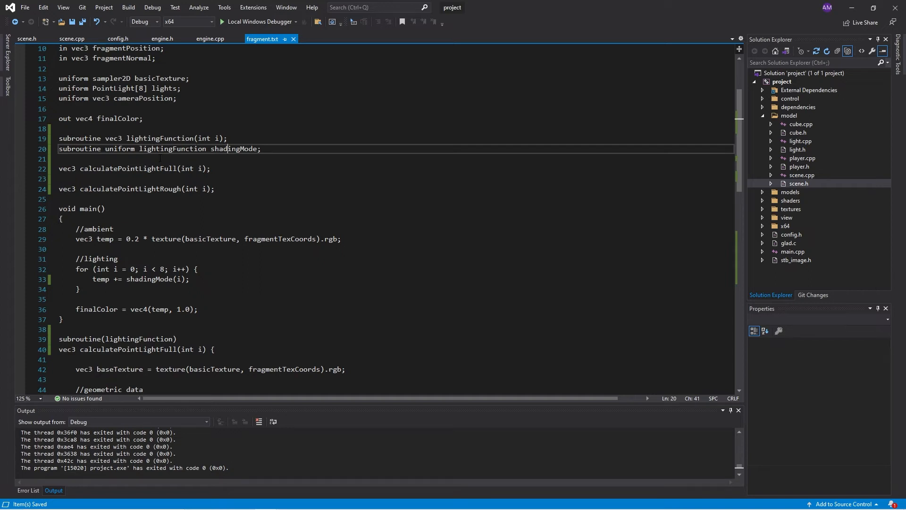
scroll("down", 3)
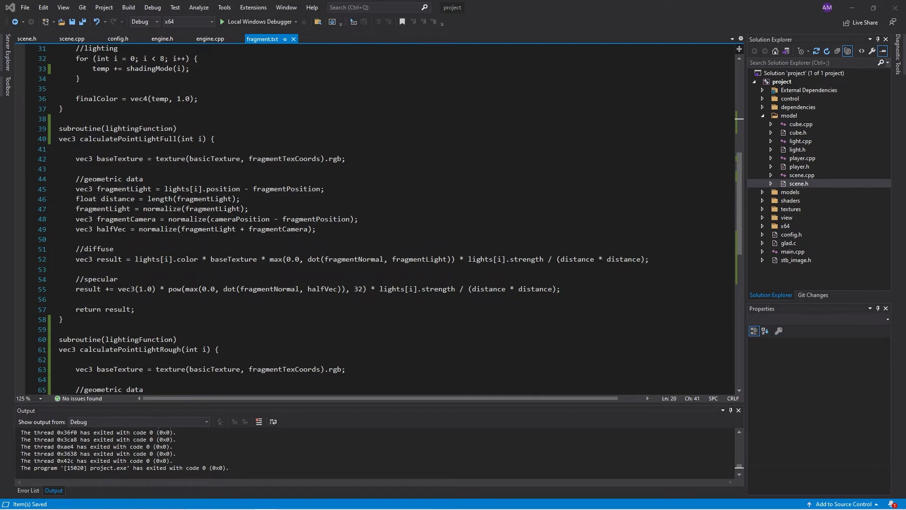
left_click(162, 38)
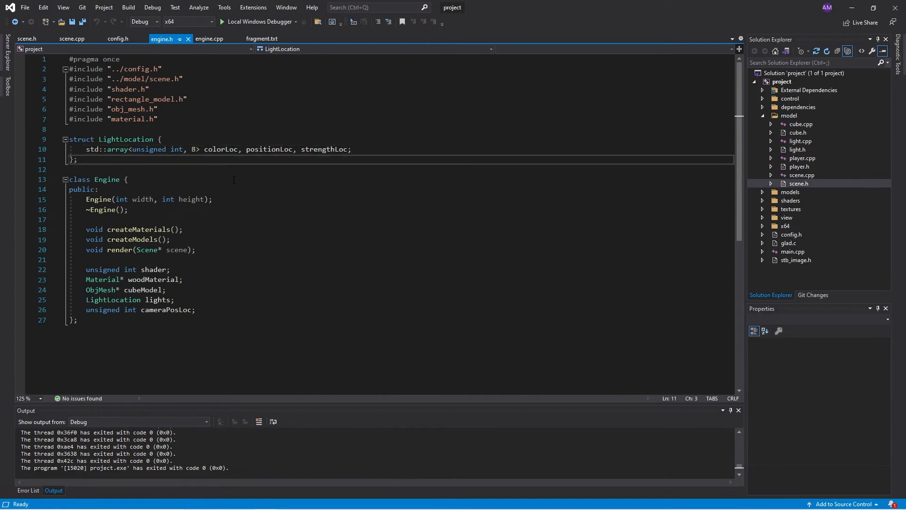
- Define struct LightSubroutines with unsigned int full and rough after LightLocation
key("enter")
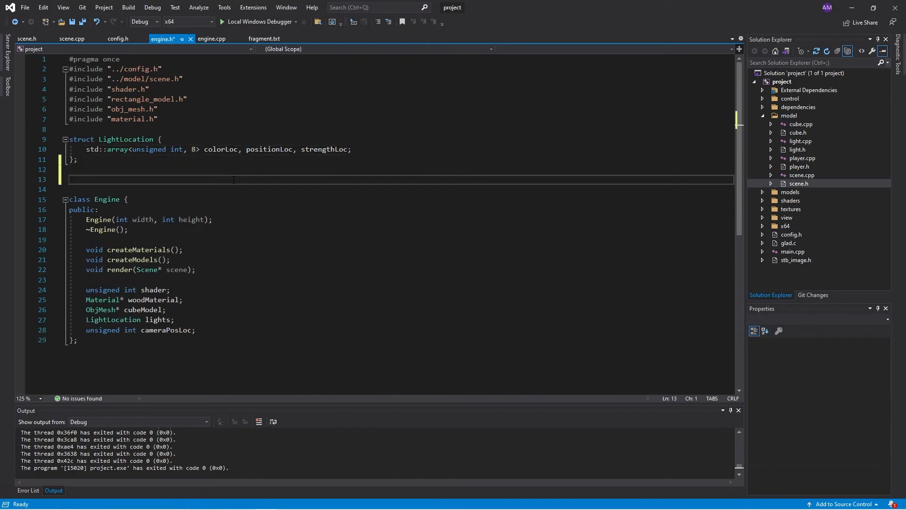
type("struct")
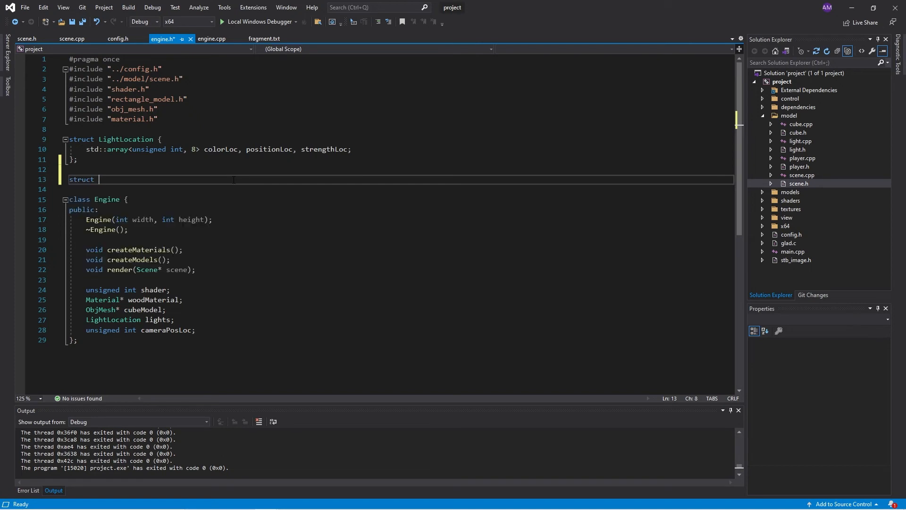
type("Light")
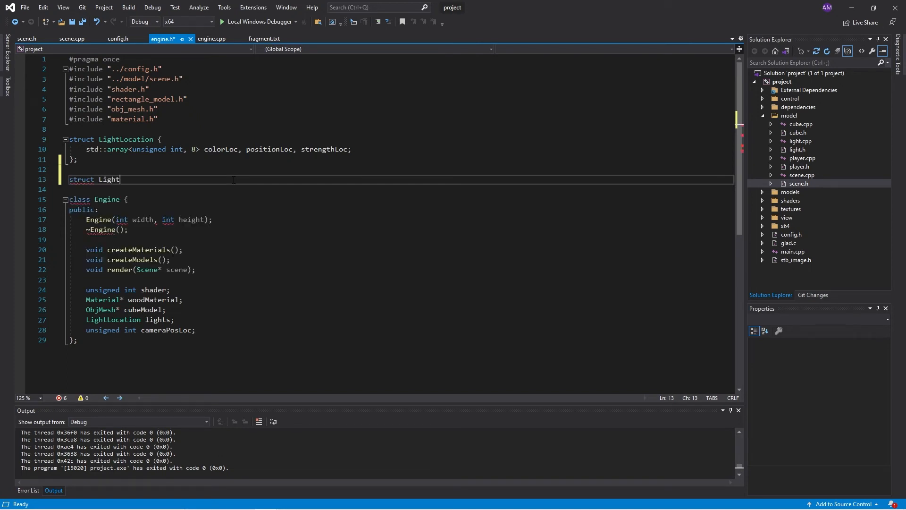
type("Subrou")
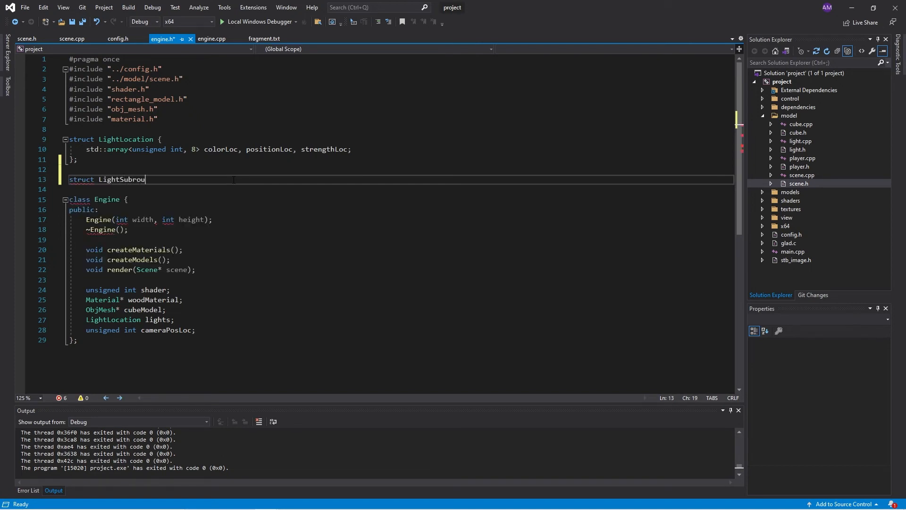
type("tines {")
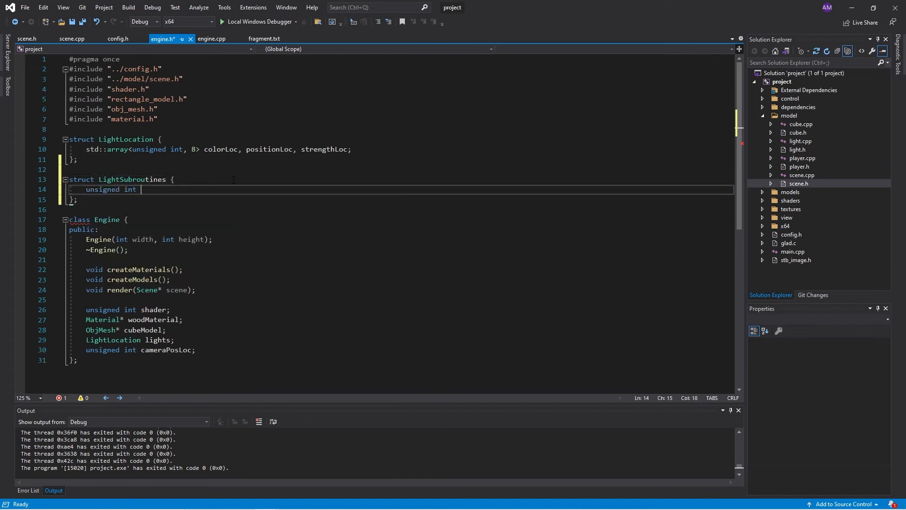
type("full, rough;")
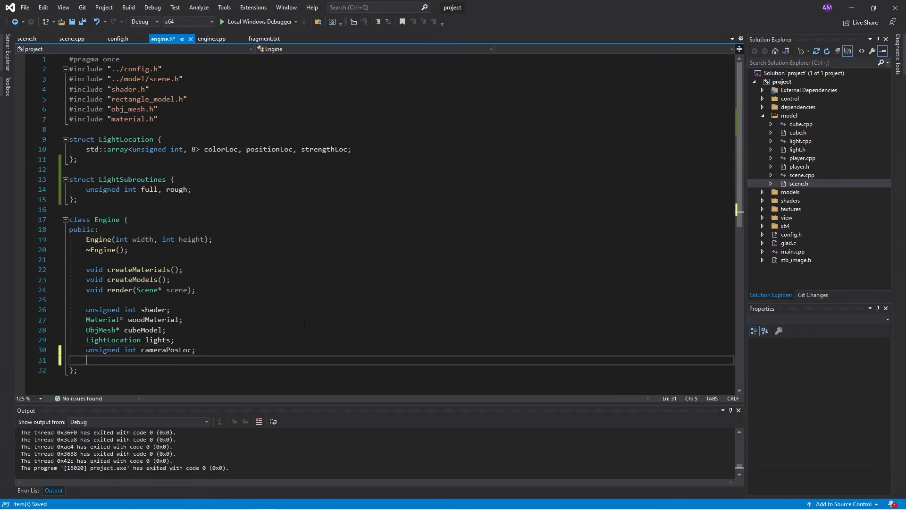
- Add a 'LightSubroutines lightingFunction;' member to the Engine class
type("LightSubroutines lightingFu")
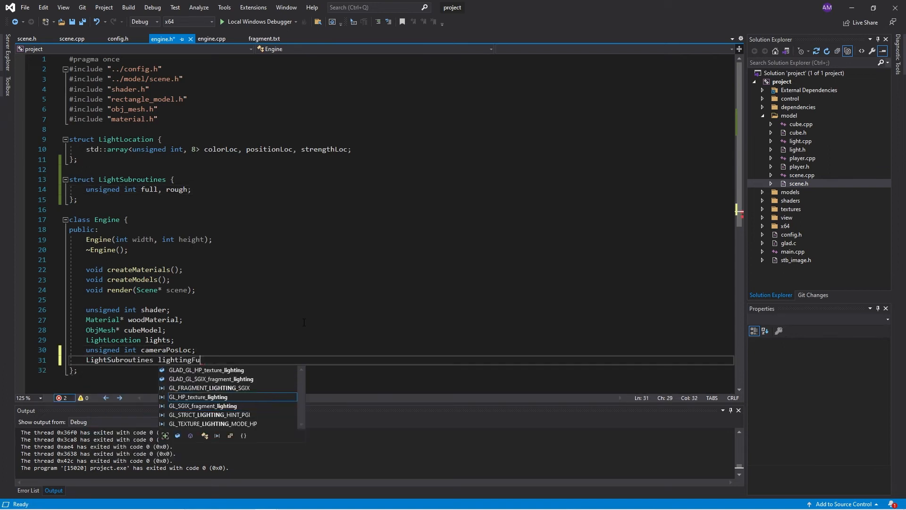
type("nction;")
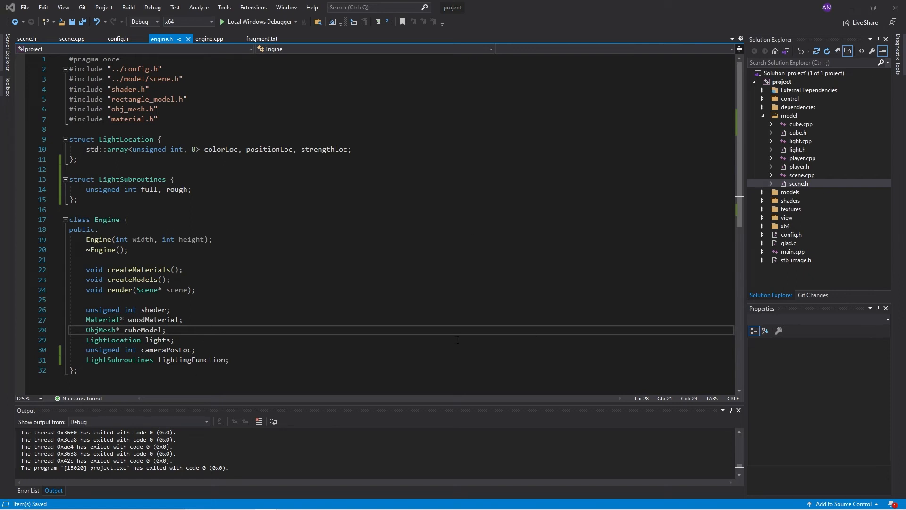
left_click(210, 39)
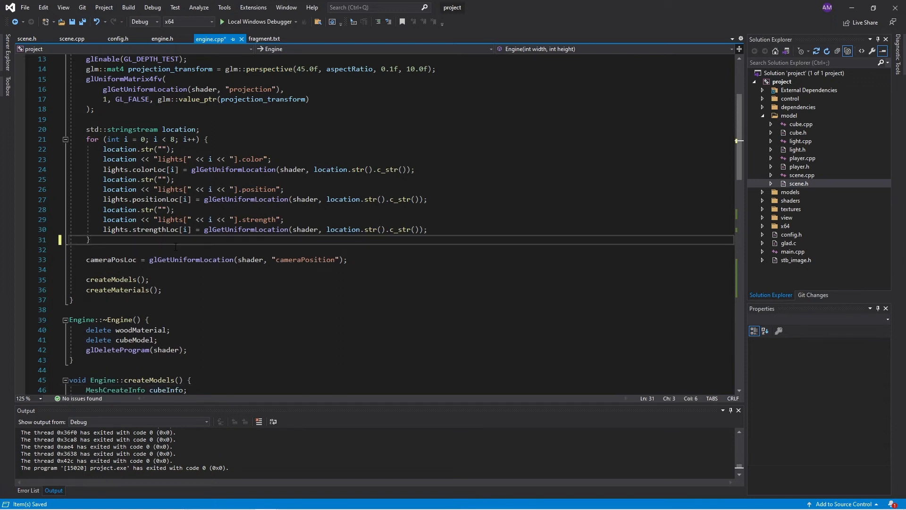
- Set lightingFunction.full via glGetSubroutineIndex(shader, GL_FRAGMENT_SHADER, "calculatePointLightFull")
key("enter")
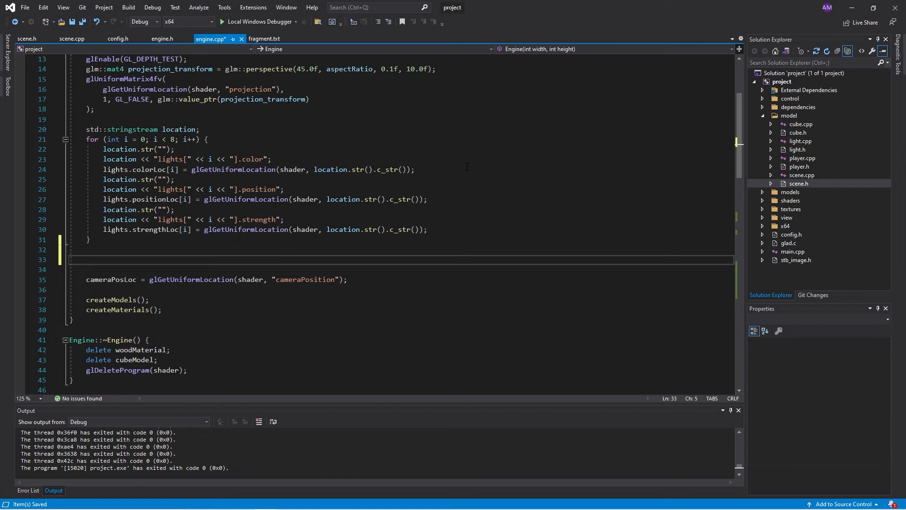
type("ligt")
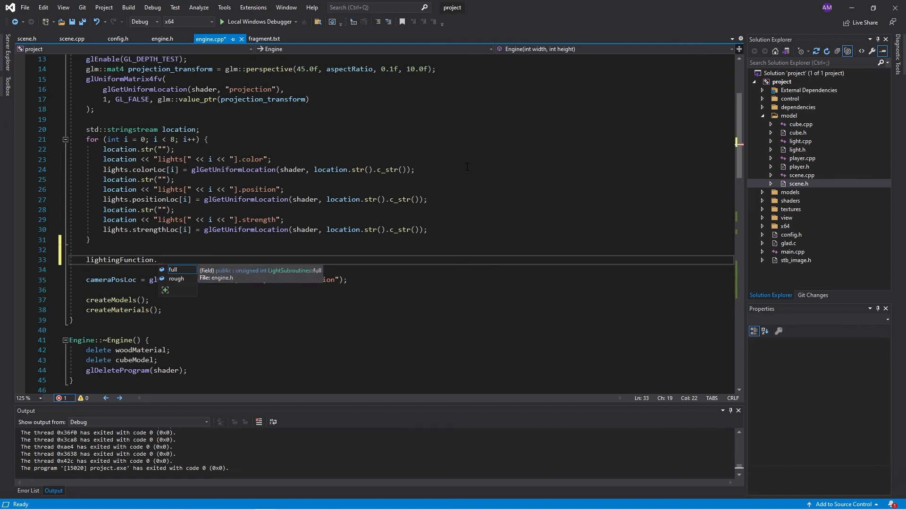
type("full =")
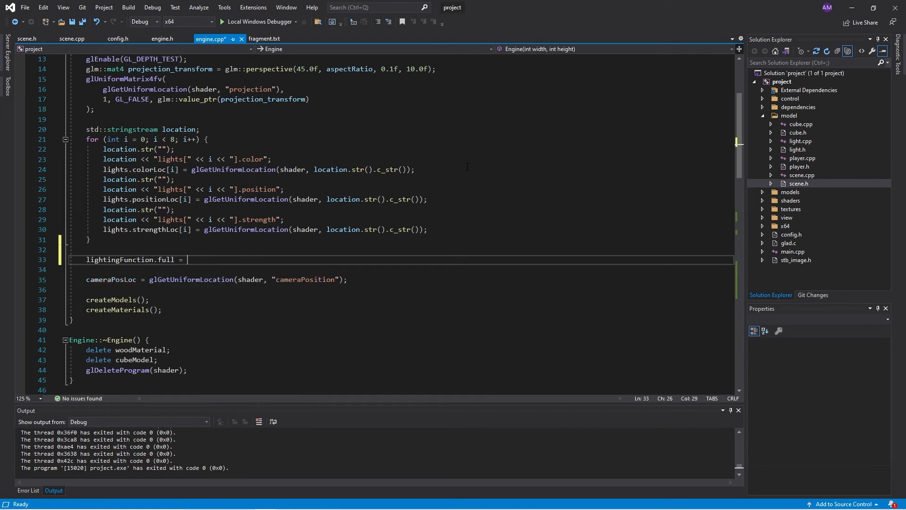
type("glget")
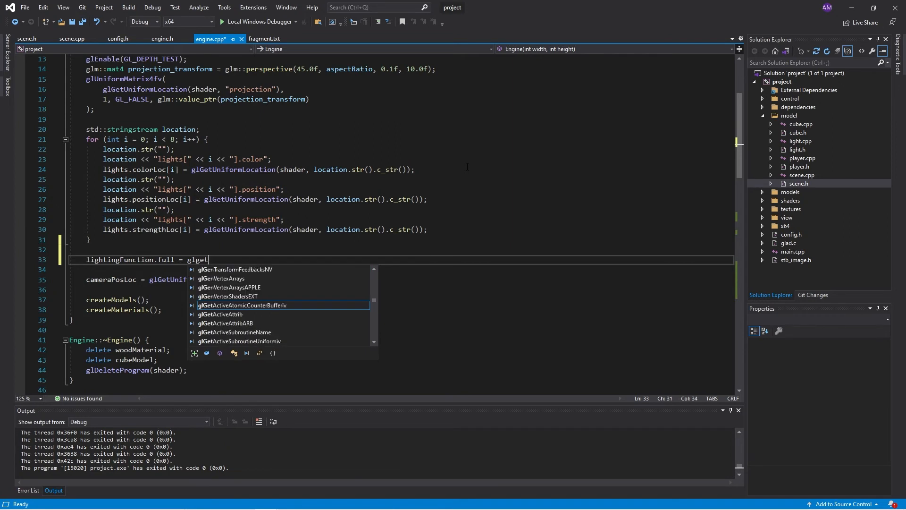
type("sub")
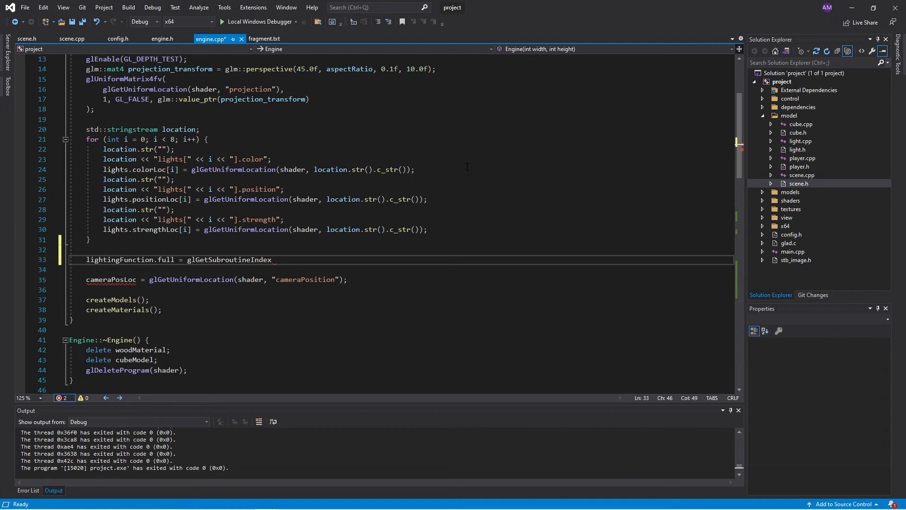
type("(")
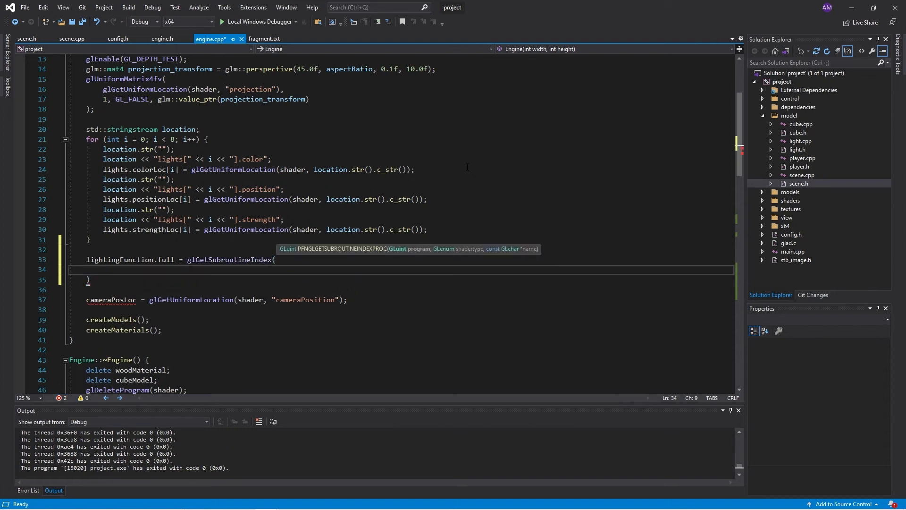
type("shader,")
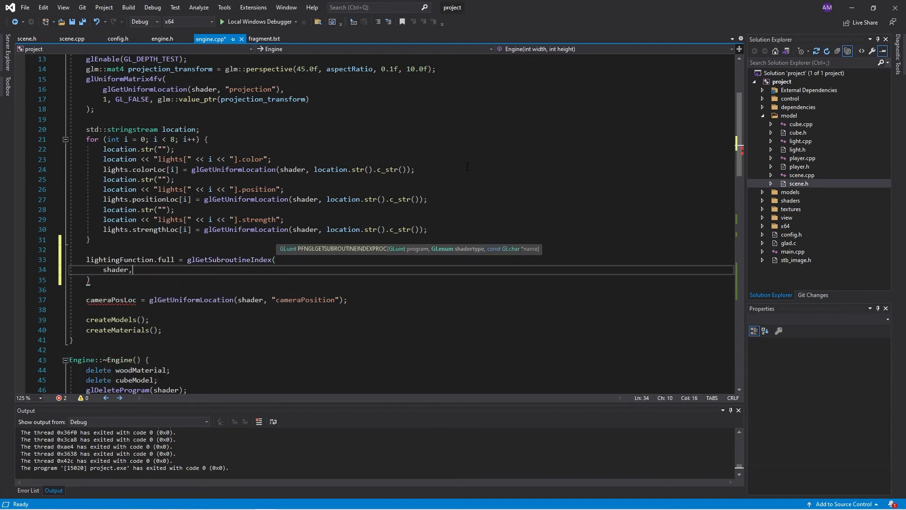
type("GL")
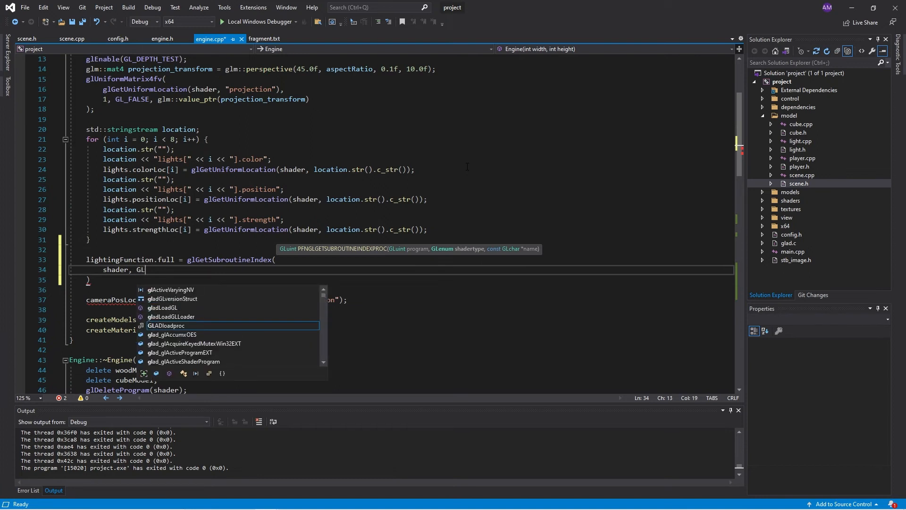
type("_FRAGMENT_")
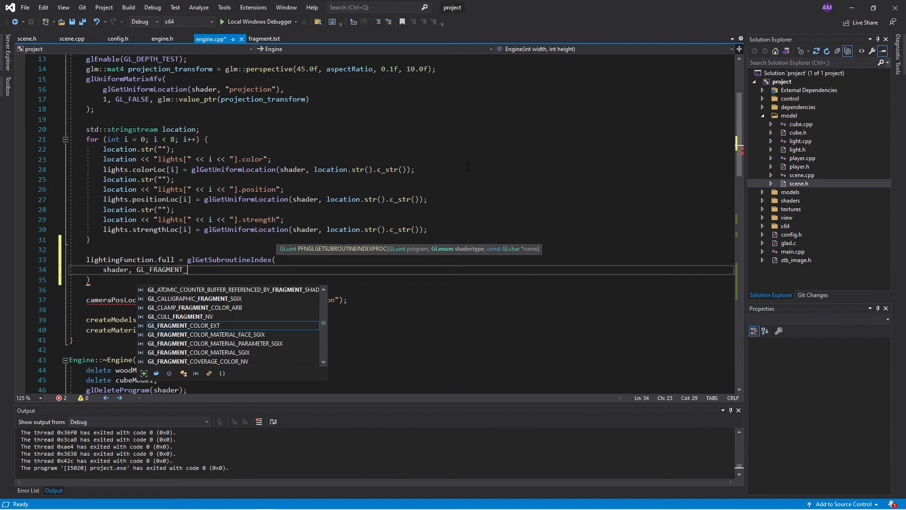
type("SHADER")
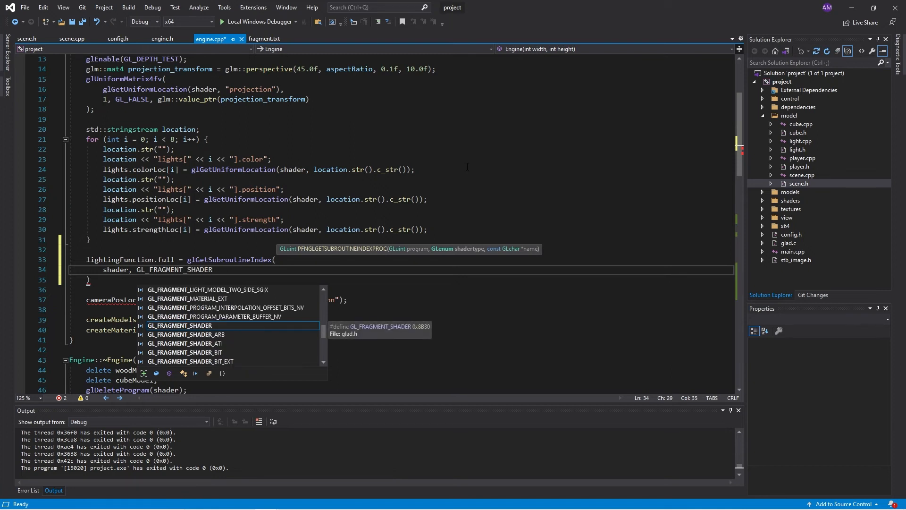
type(", \"")
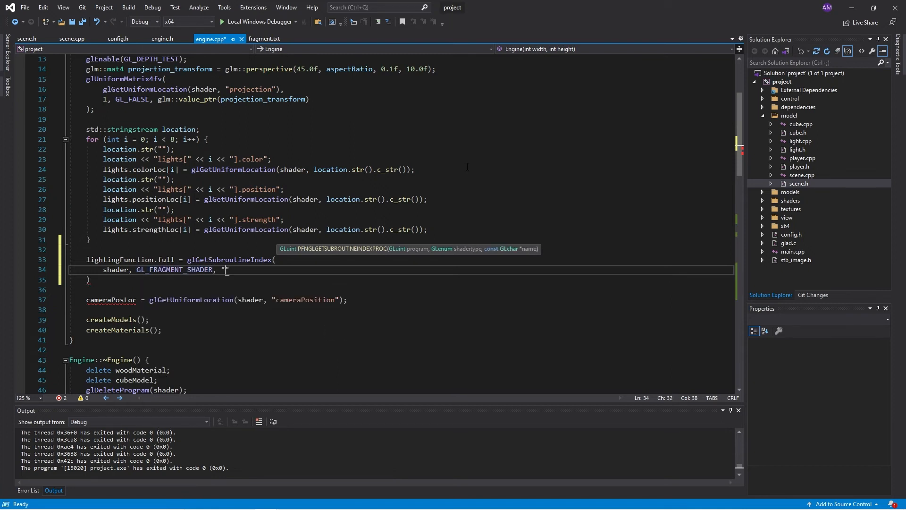
type("calculatePointLightFull")
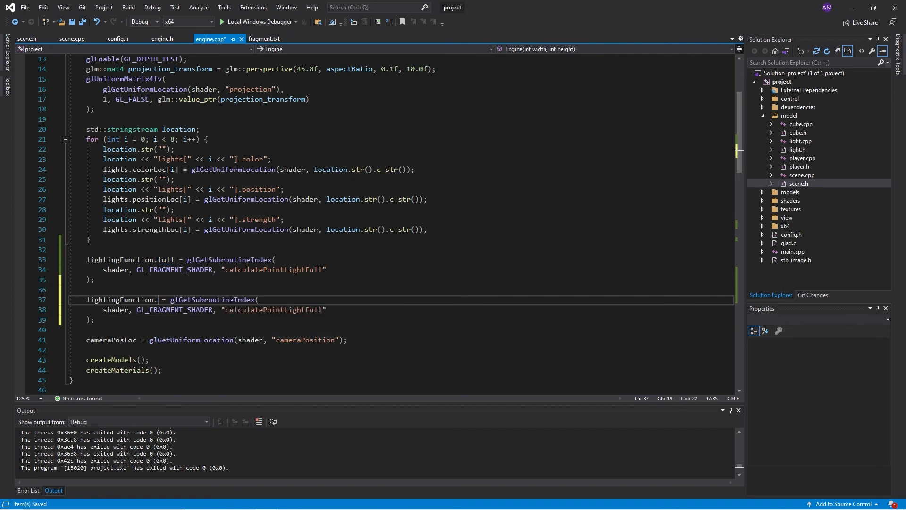
- Set lightingFunction.rough from the "calculatePointLightRough" subroutine index and save
type("rough")
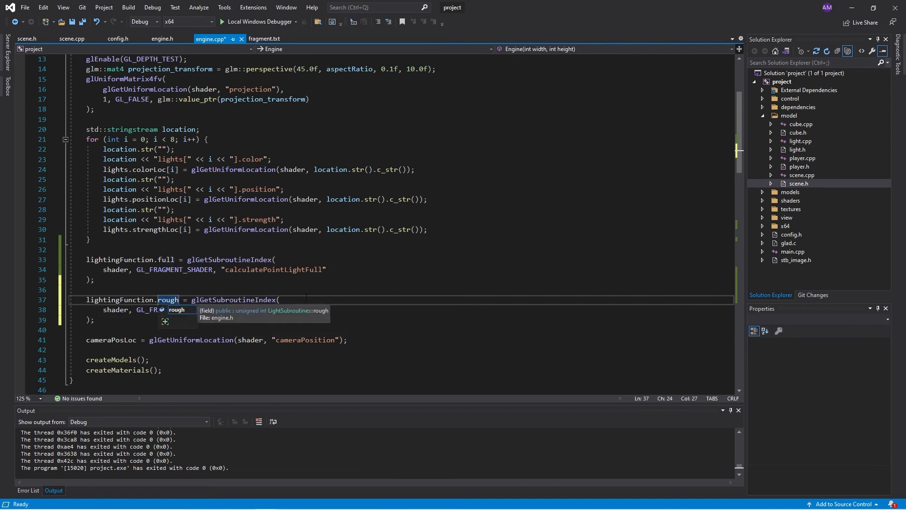
type("GL_FRAGMENT_SHADER, \"calculatePointLightRough\"")
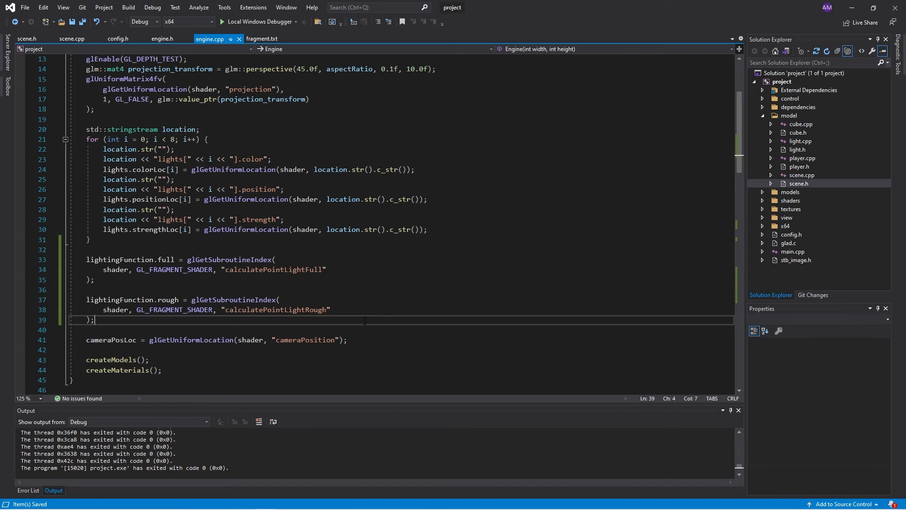
scroll("down", 3)
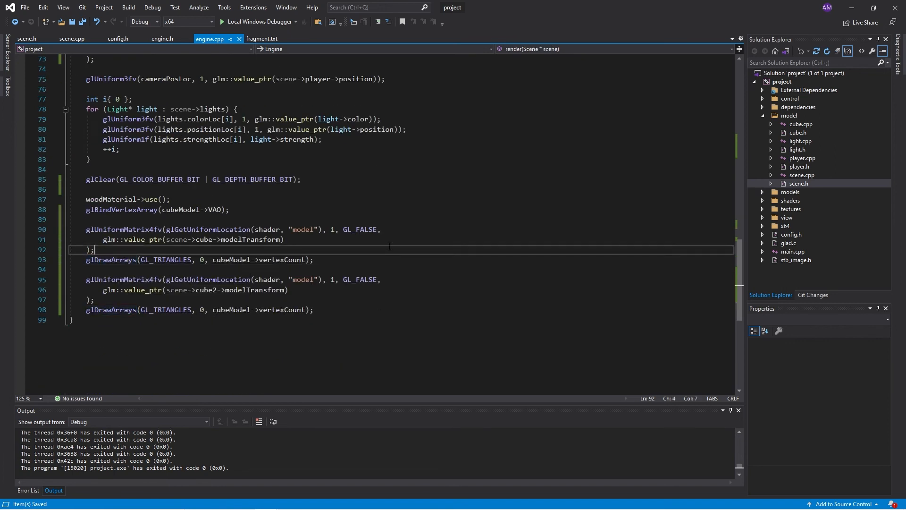
- Insert glUniformSubroutinesuiv calls selecting lightingFunction.rough before the first draw and .full before the second
key("Enter")
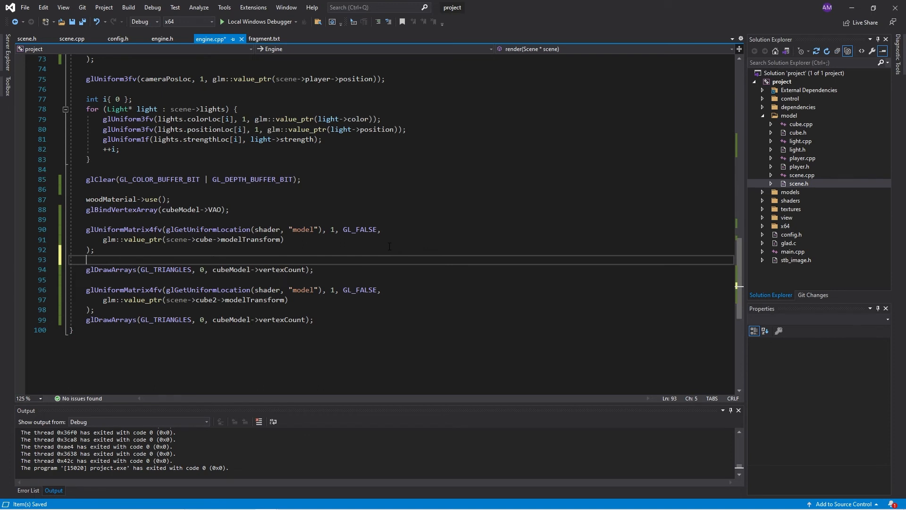
type("gl")
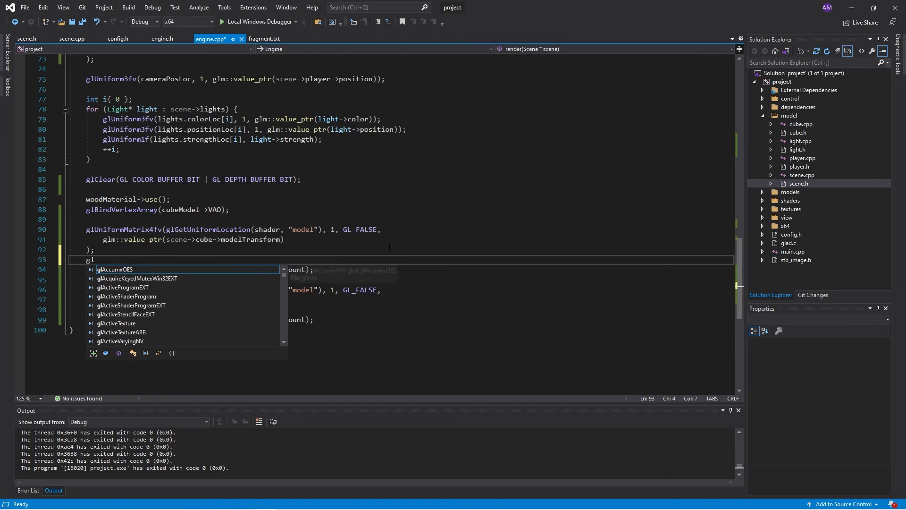
type("Uniform")
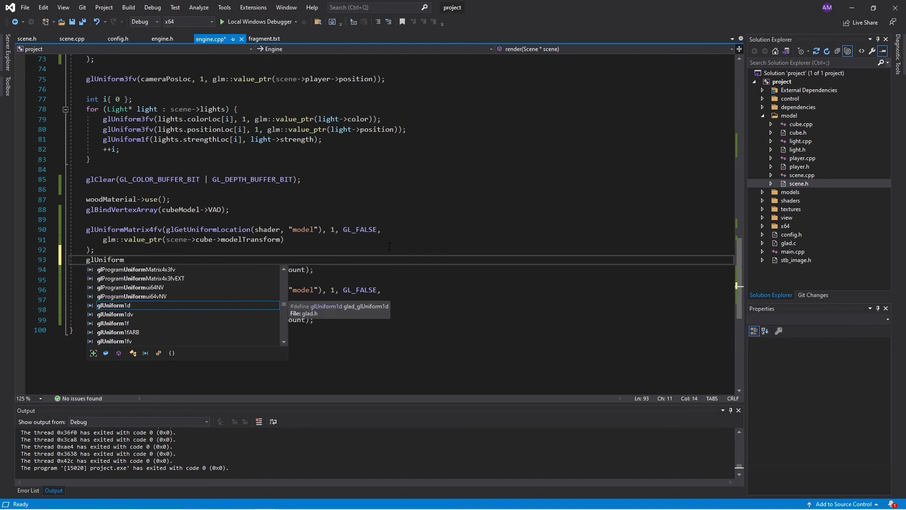
type("sub")
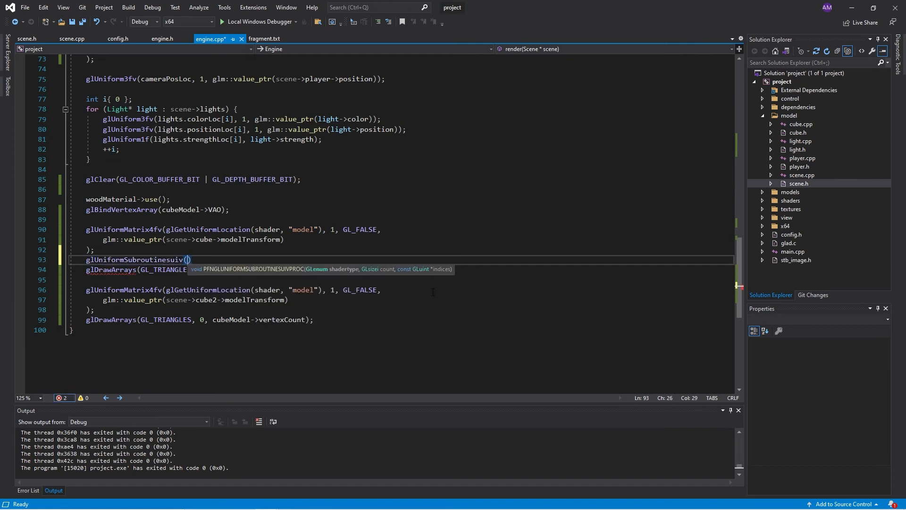
type("shad")
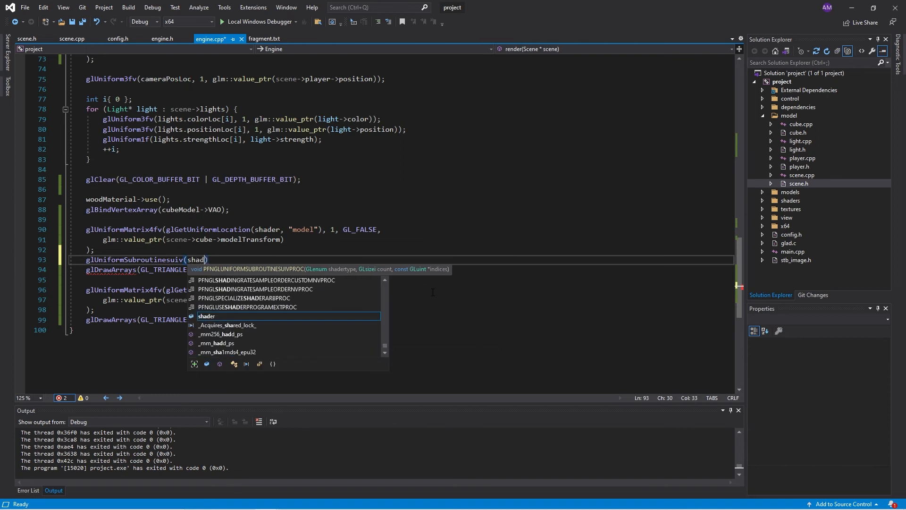
type("GL_FRAGMENT_SHADER, 1,")
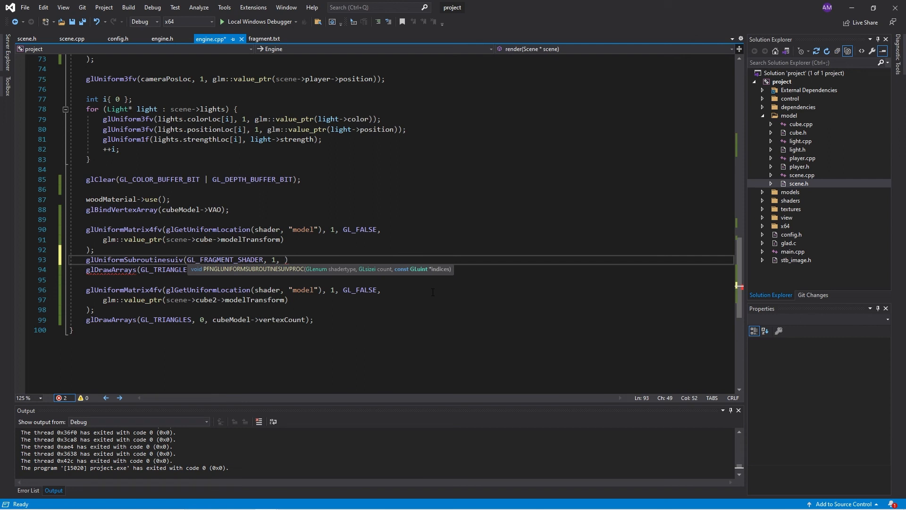
type("&")
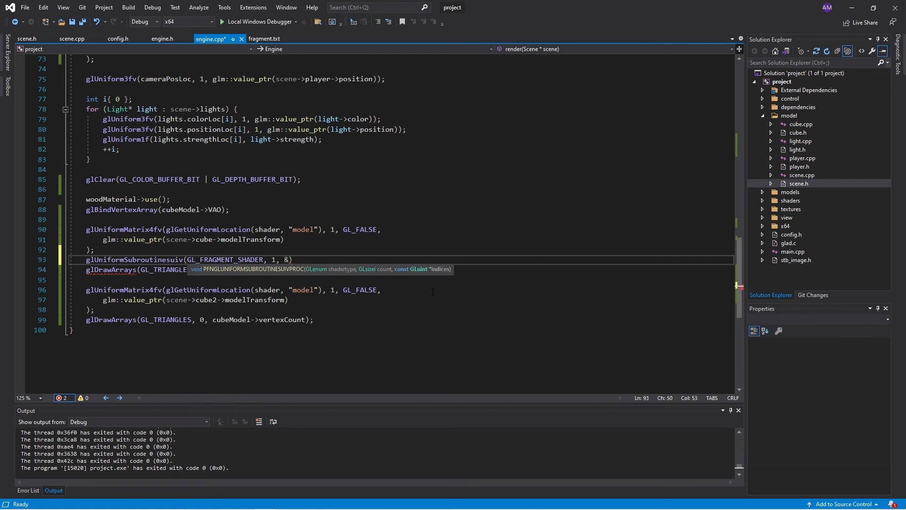
type("lightingFunction.")
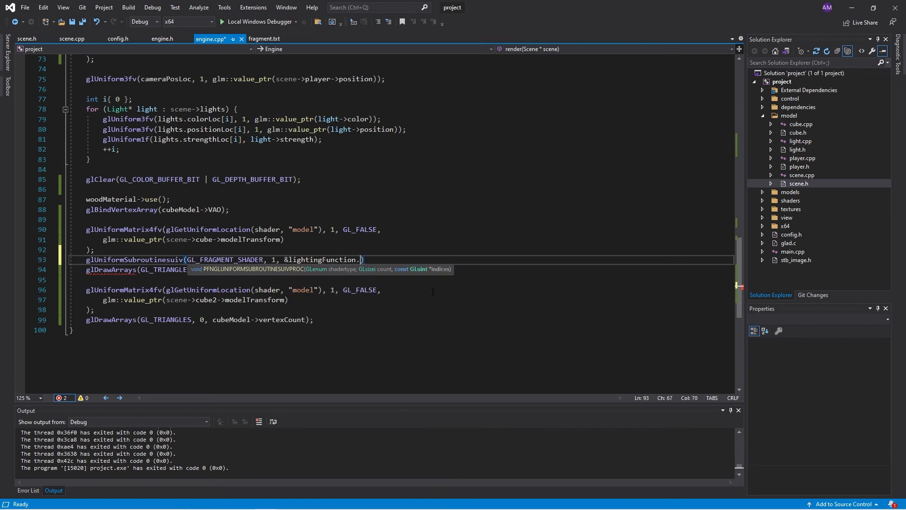
type("rough")
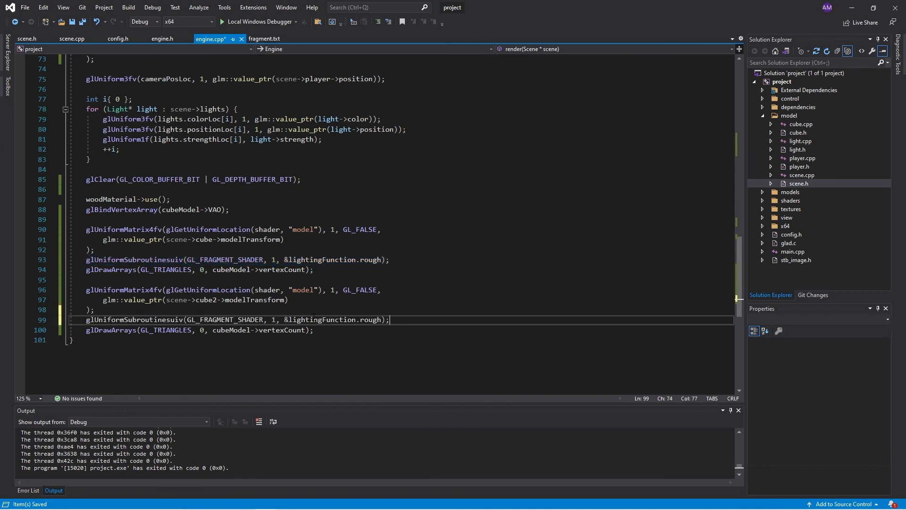
type("fi")
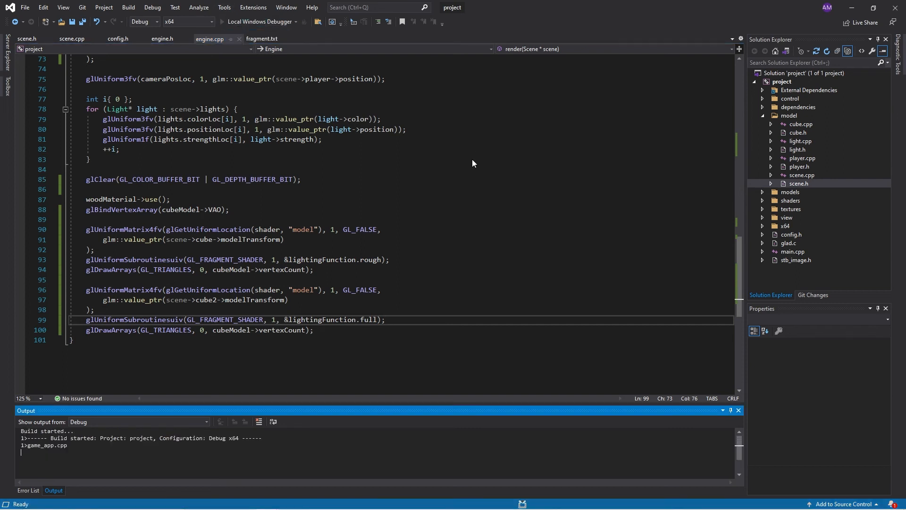
- Build and run the project with Local Windows Debugger
left_click(260, 21)
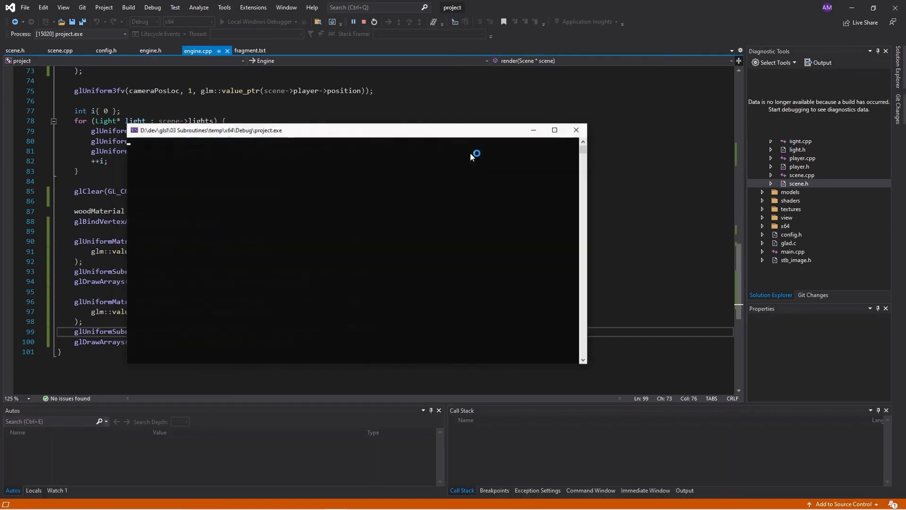